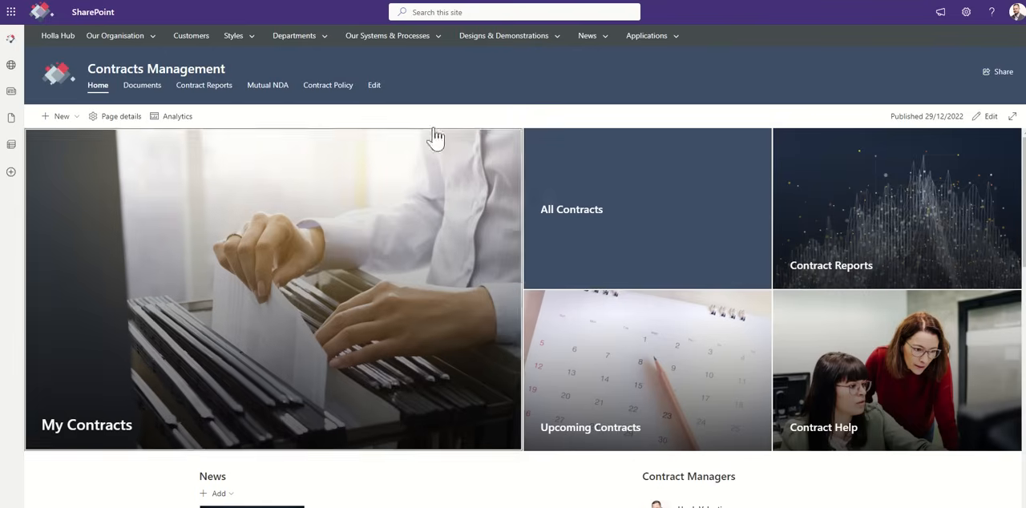
pyautogui.moveTo(648, 234)
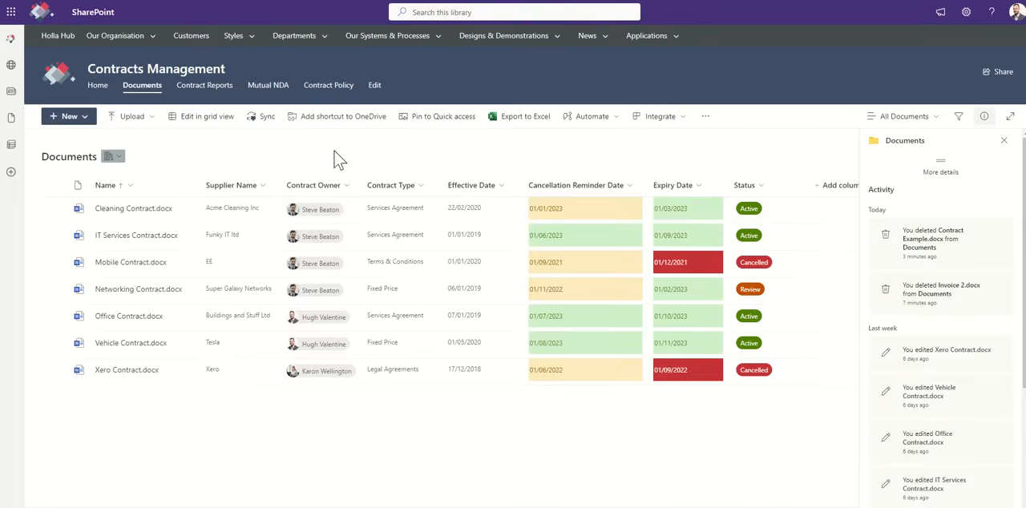
pyautogui.moveTo(330, 152)
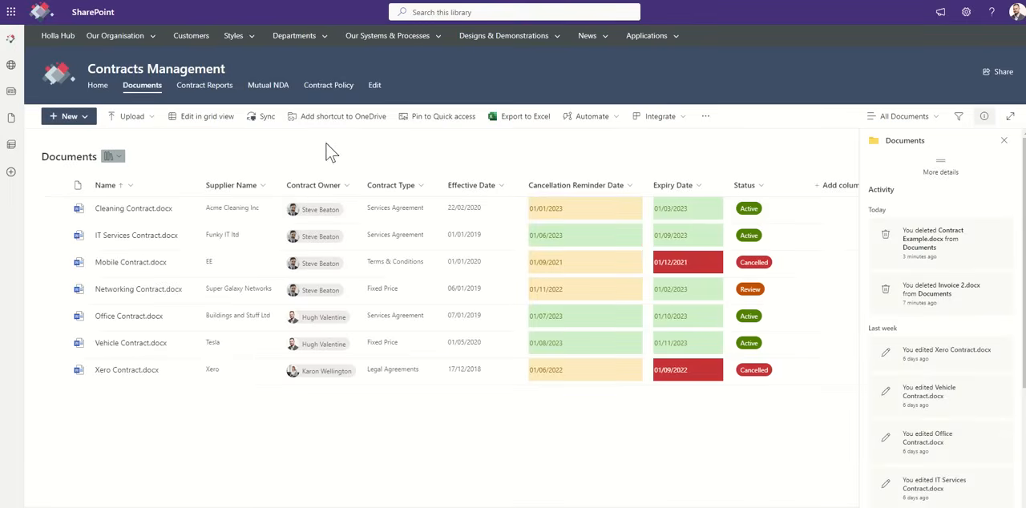
pyautogui.moveTo(351, 155)
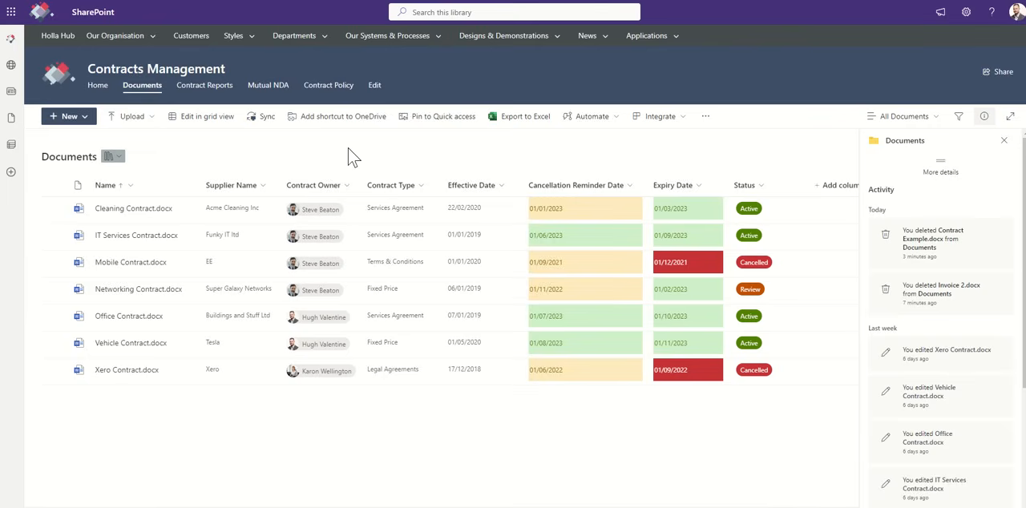
pyautogui.moveTo(703, 184)
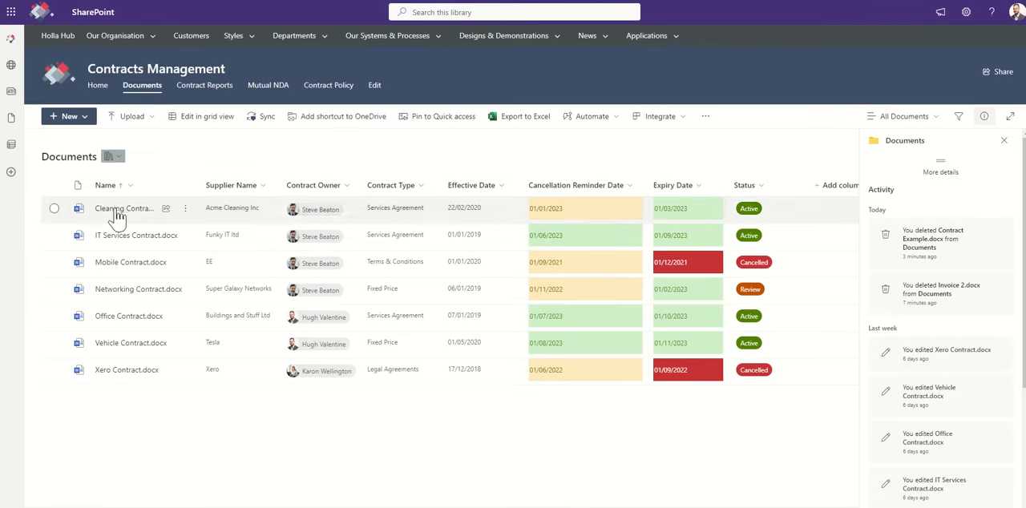
pyautogui.moveTo(218, 164)
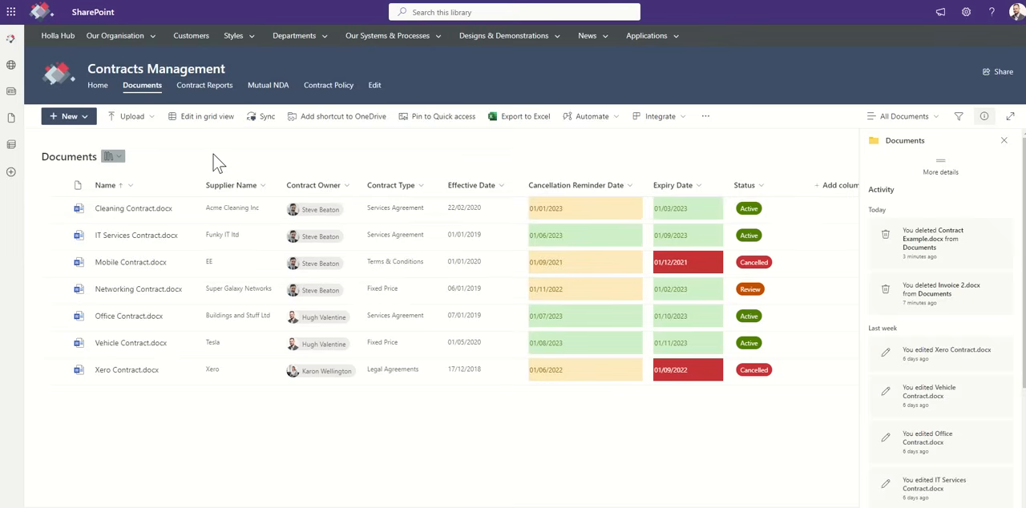
pyautogui.moveTo(248, 169)
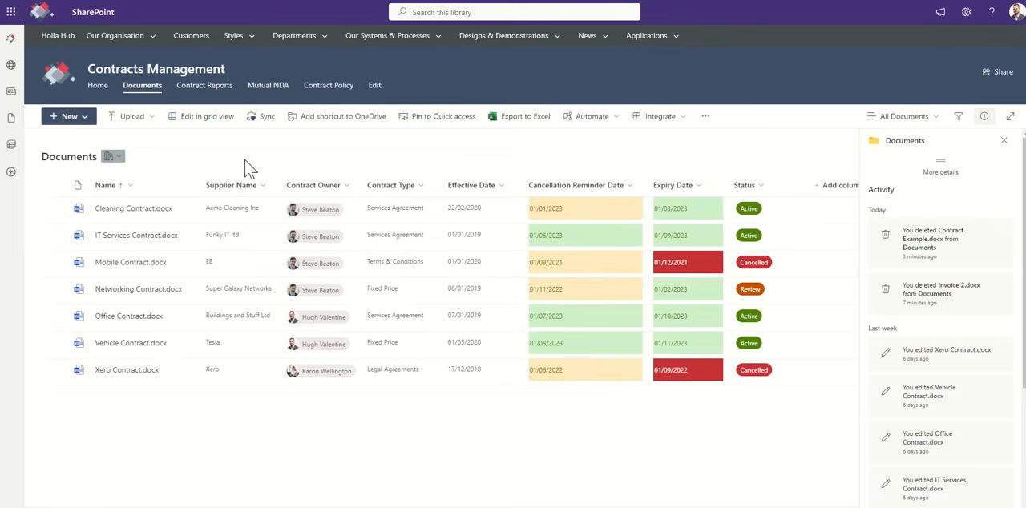
pyautogui.moveTo(320, 163)
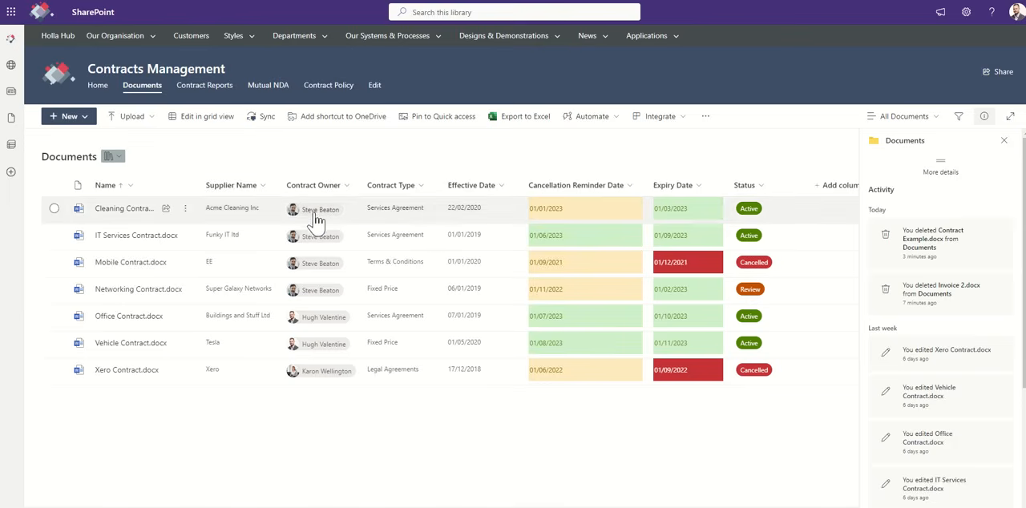
pyautogui.moveTo(319, 209)
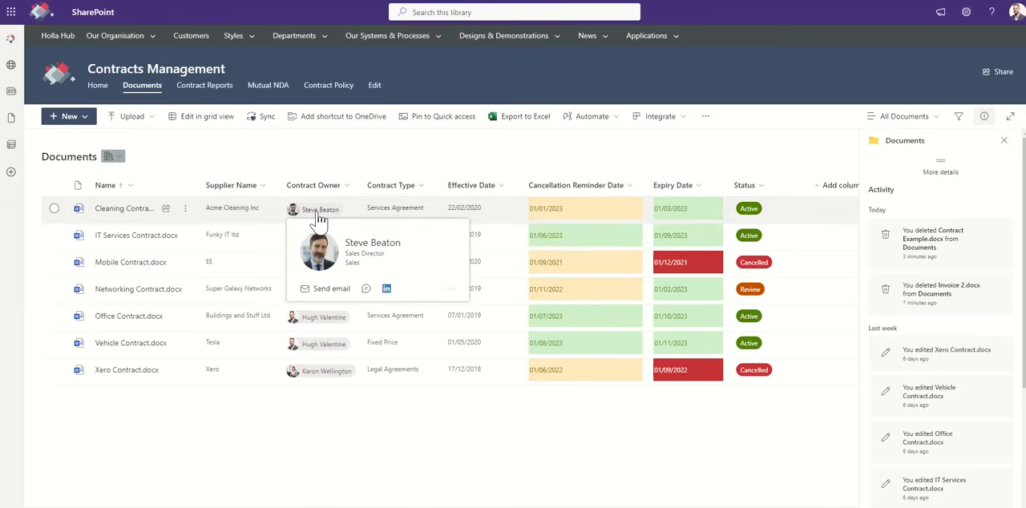
# Dismiss the contract owner's profile card to return to the Documents library list.
pyautogui.click(54, 208)
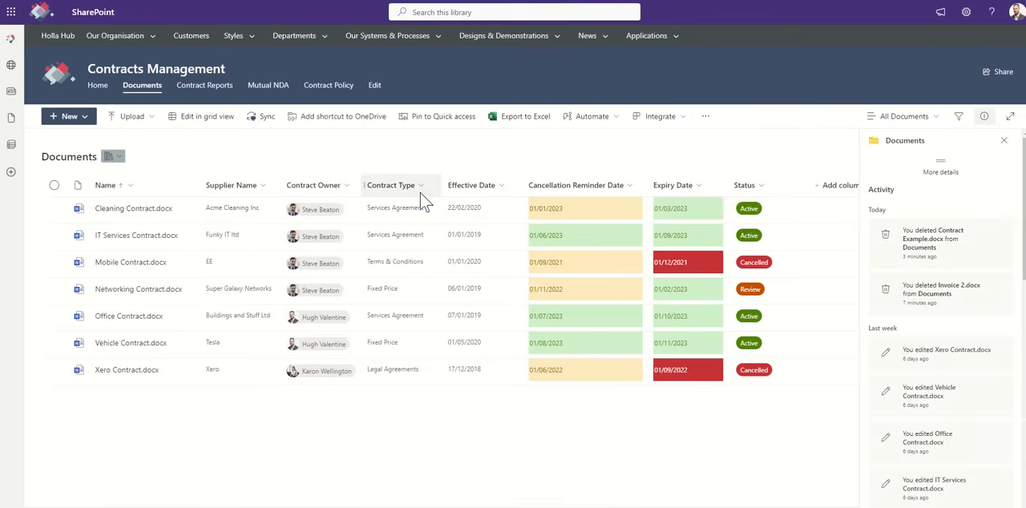
pyautogui.click(420, 184)
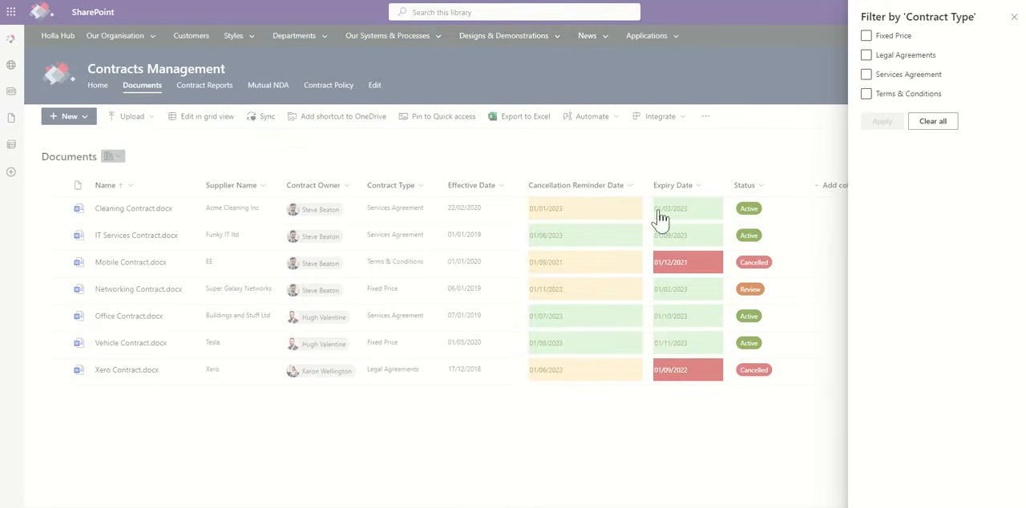
pyautogui.click(865, 93)
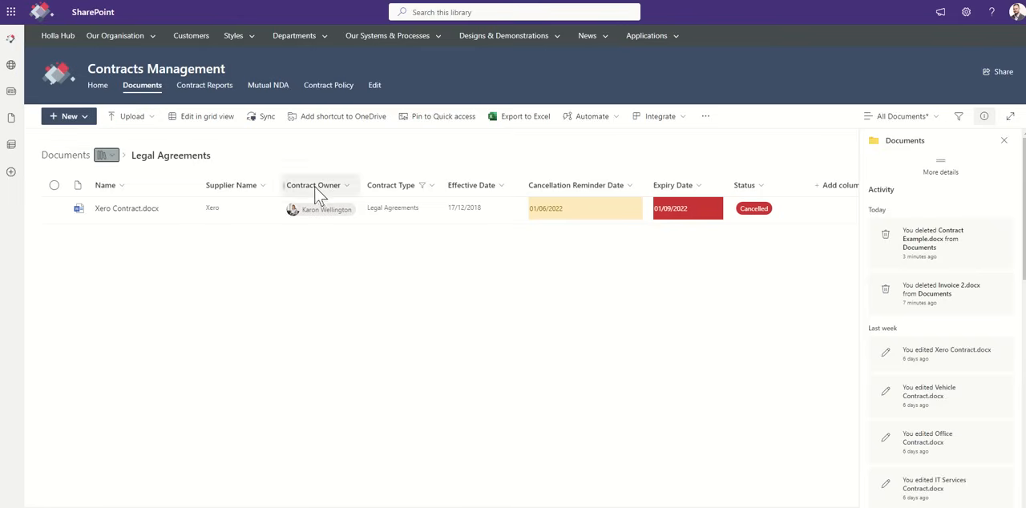
pyautogui.click(420, 186)
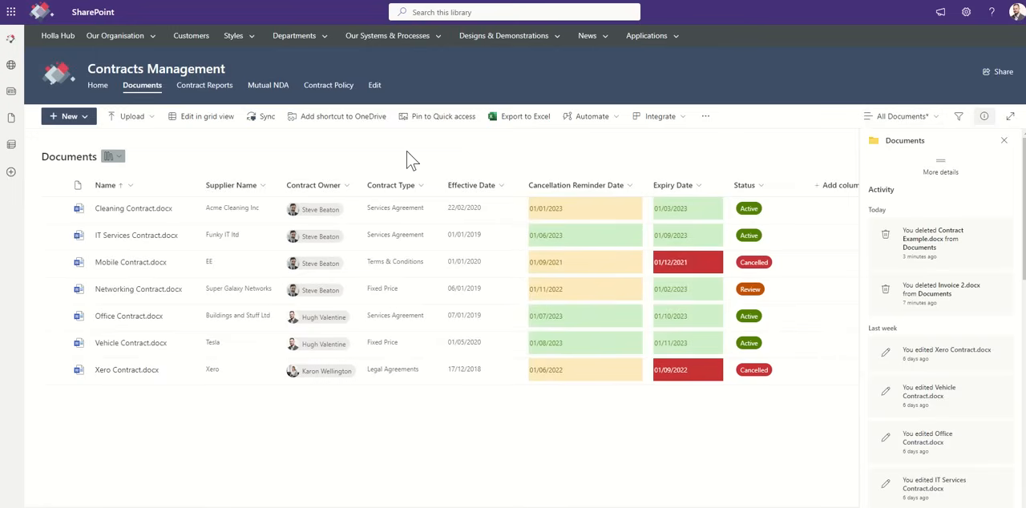
# Sort the Effective Date column older to newer and check a contract owner's contact card.
pyautogui.click(473, 184)
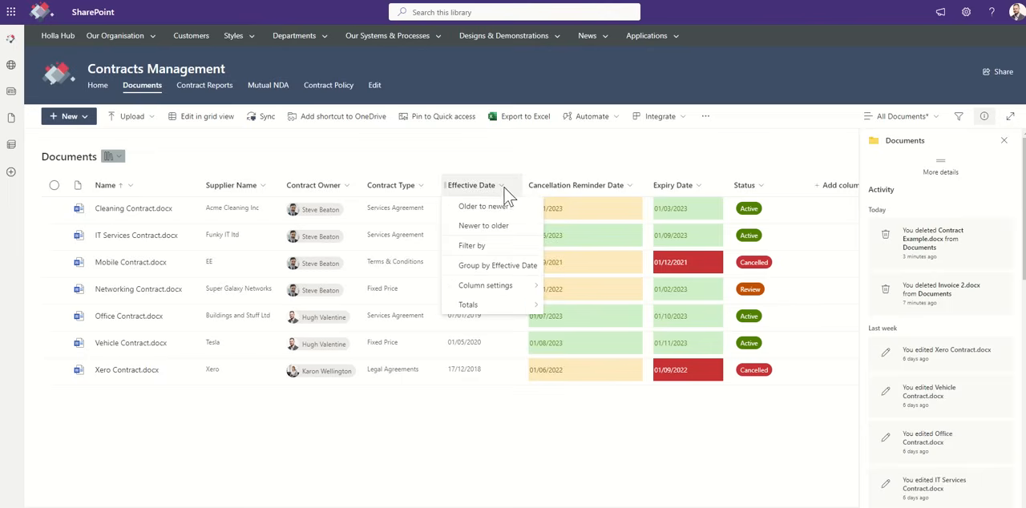
pyautogui.moveTo(504, 212)
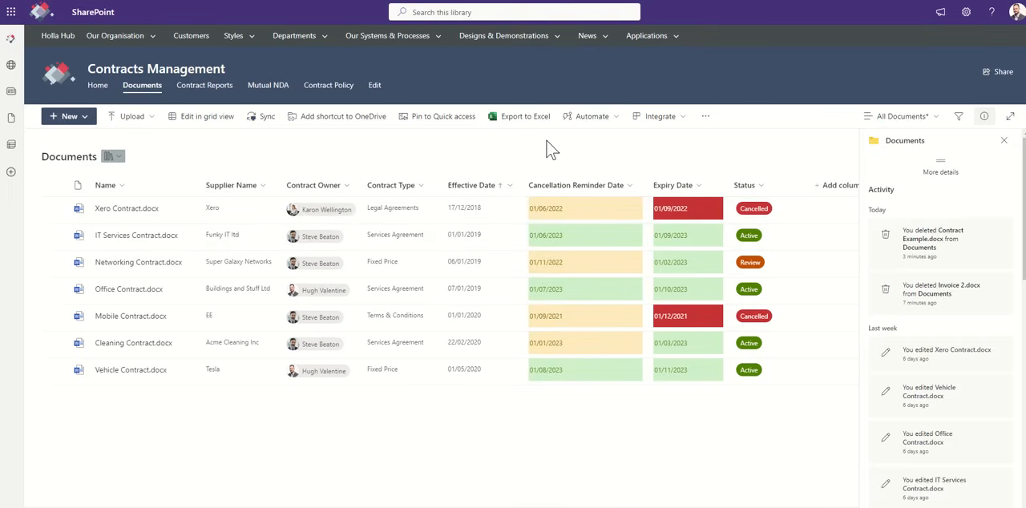
pyautogui.moveTo(596, 183)
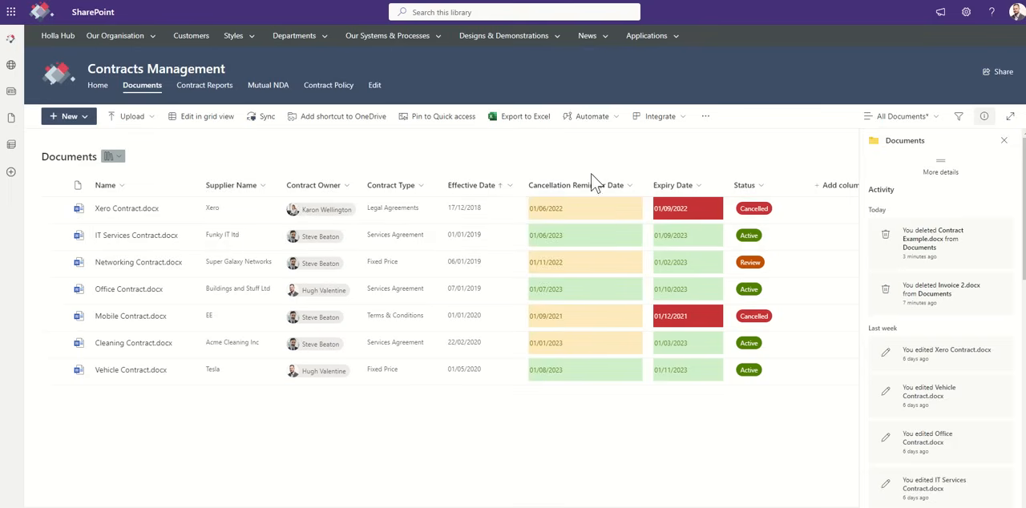
pyautogui.moveTo(590, 160)
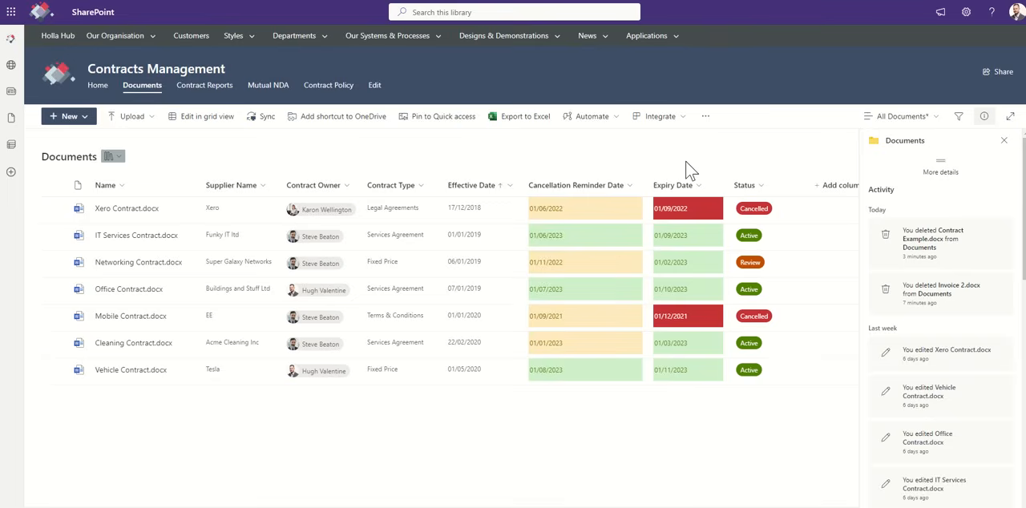
pyautogui.moveTo(753, 163)
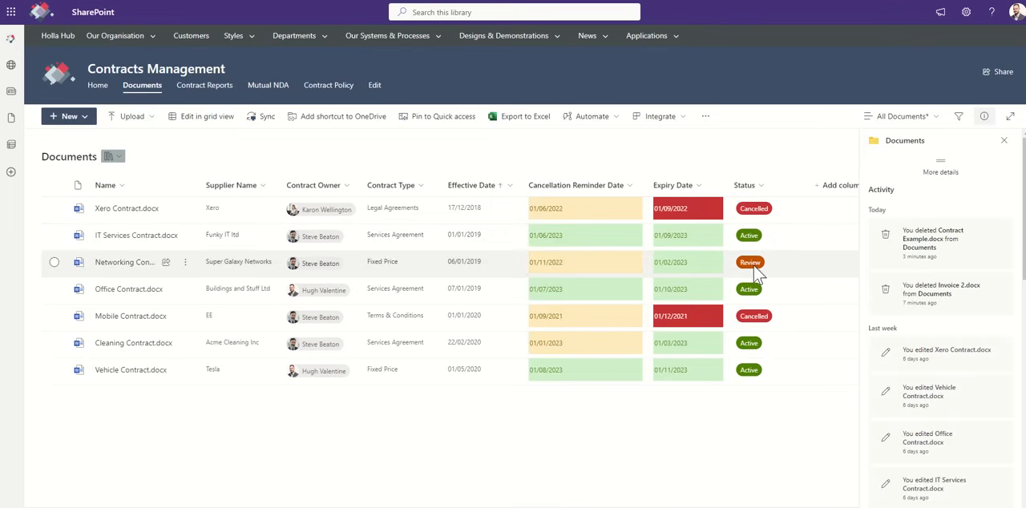
pyautogui.moveTo(313, 276)
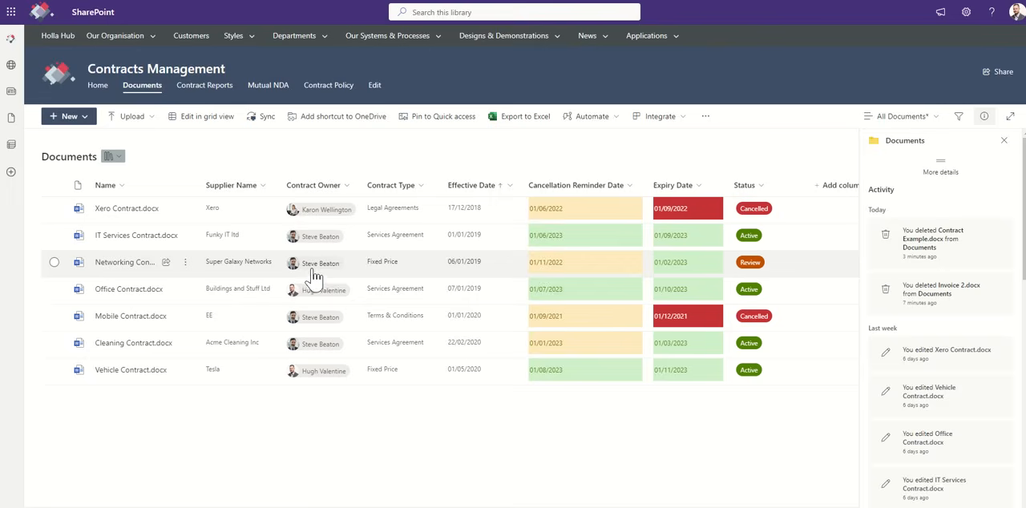
pyautogui.click(324, 263)
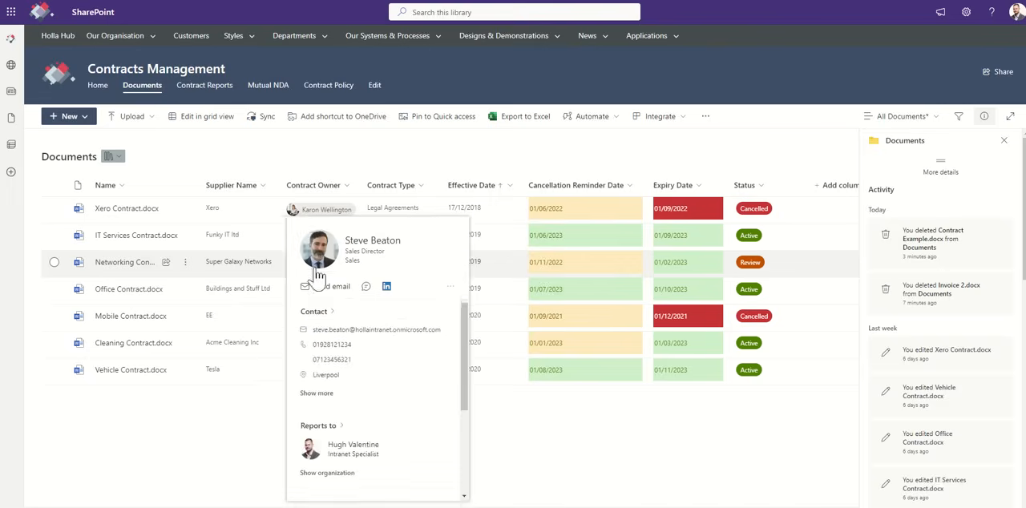
pyautogui.click(691, 180)
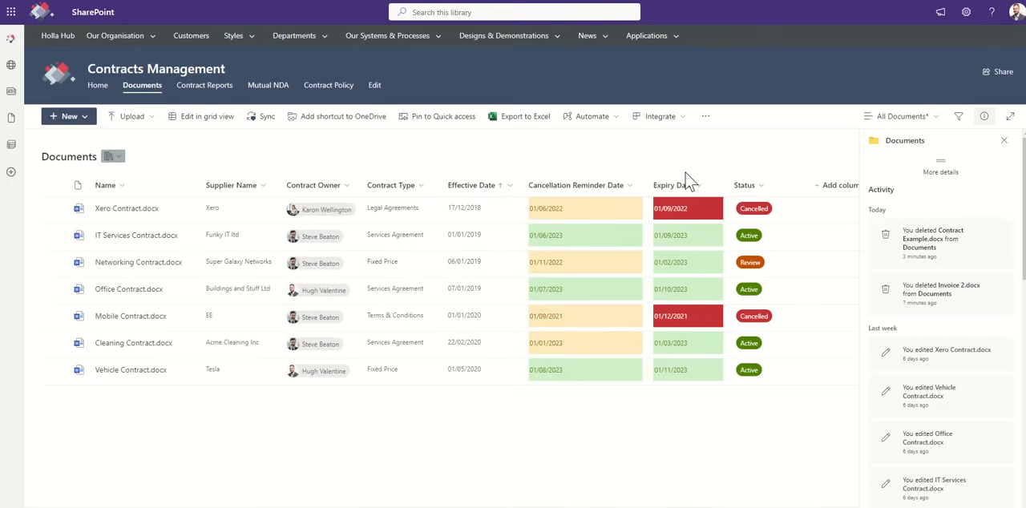
pyautogui.moveTo(760, 178)
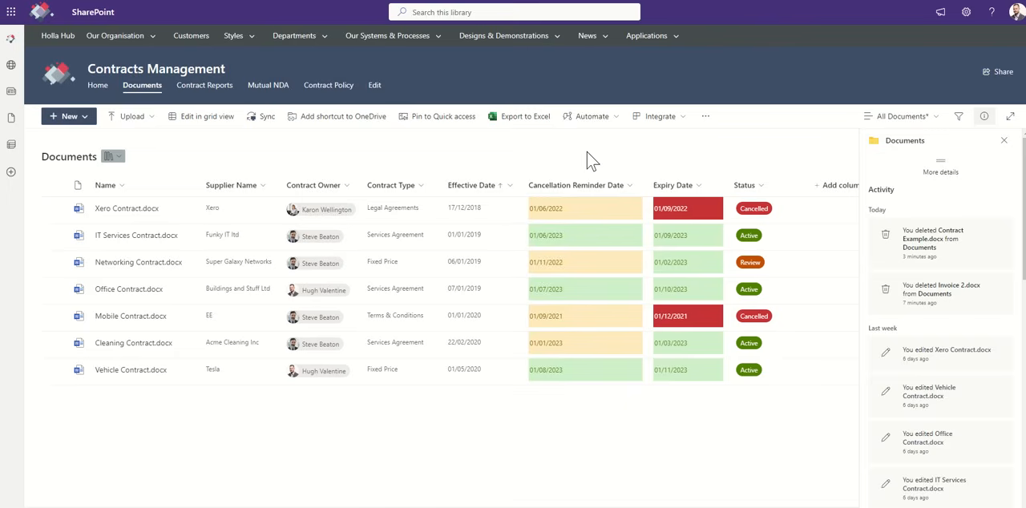
pyautogui.moveTo(132, 115)
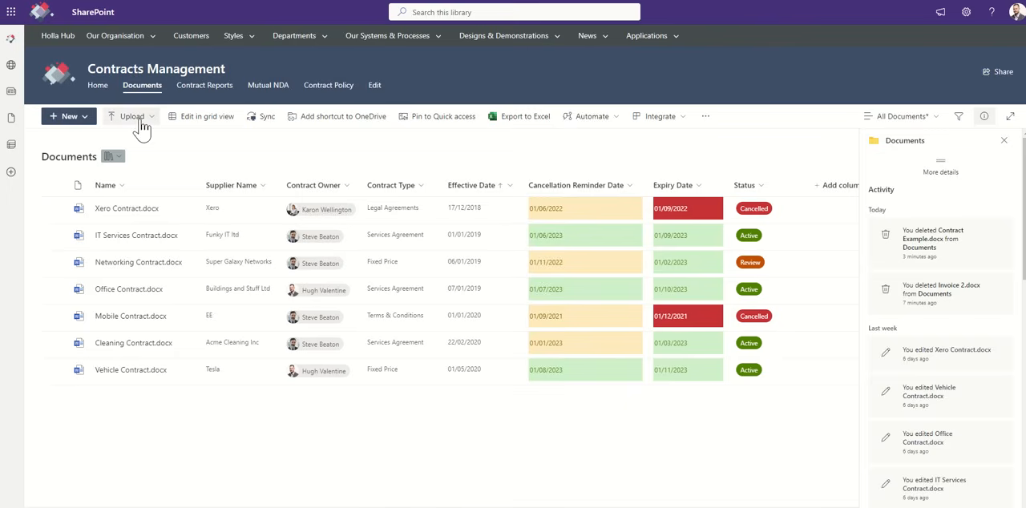
# Upload Contract Example.docx from the Open dialog into the Documents library.
pyautogui.click(131, 116)
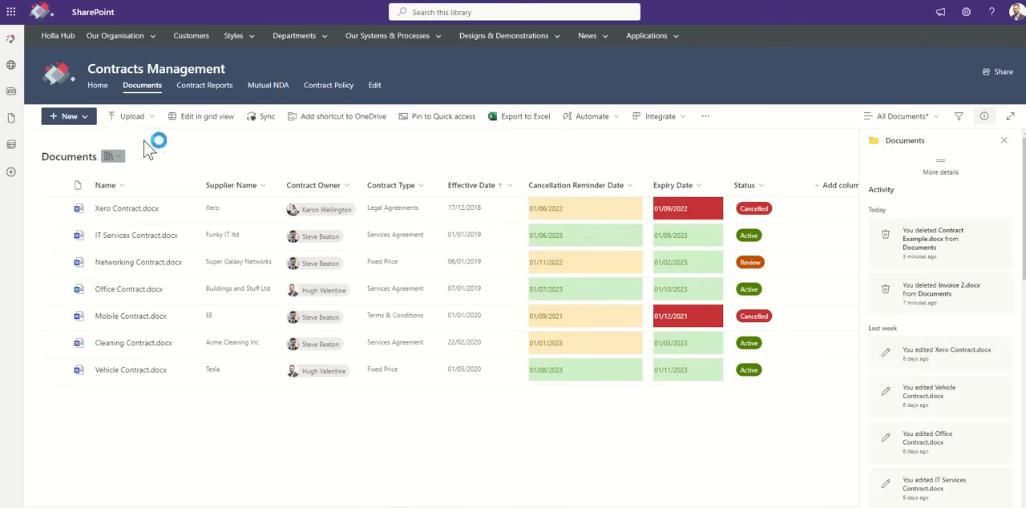
pyautogui.click(129, 115)
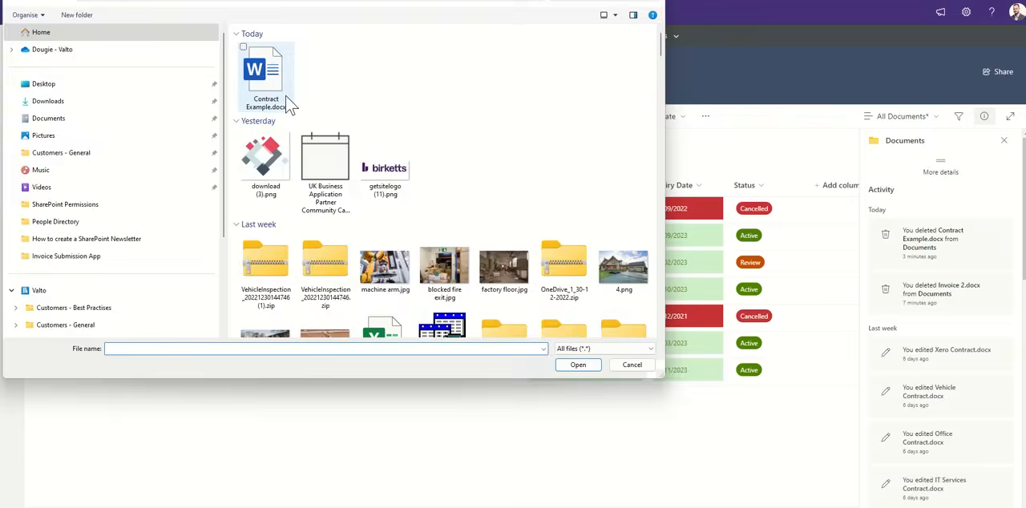
pyautogui.click(632, 365)
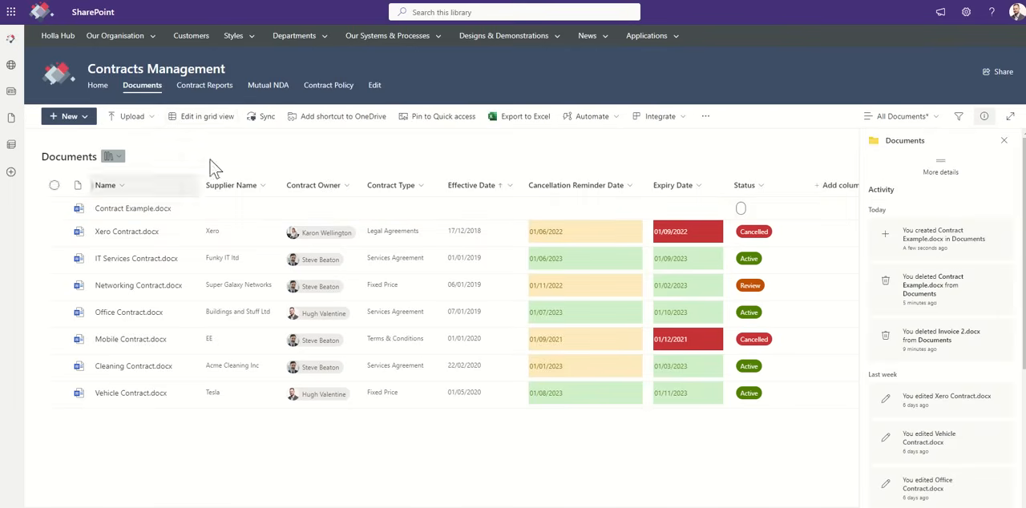
pyautogui.click(201, 116)
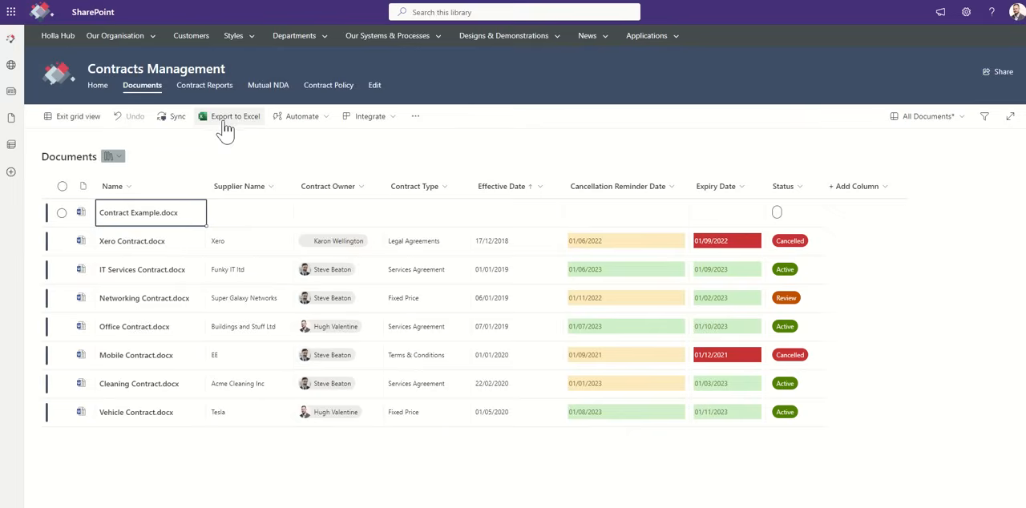
pyautogui.click(427, 383)
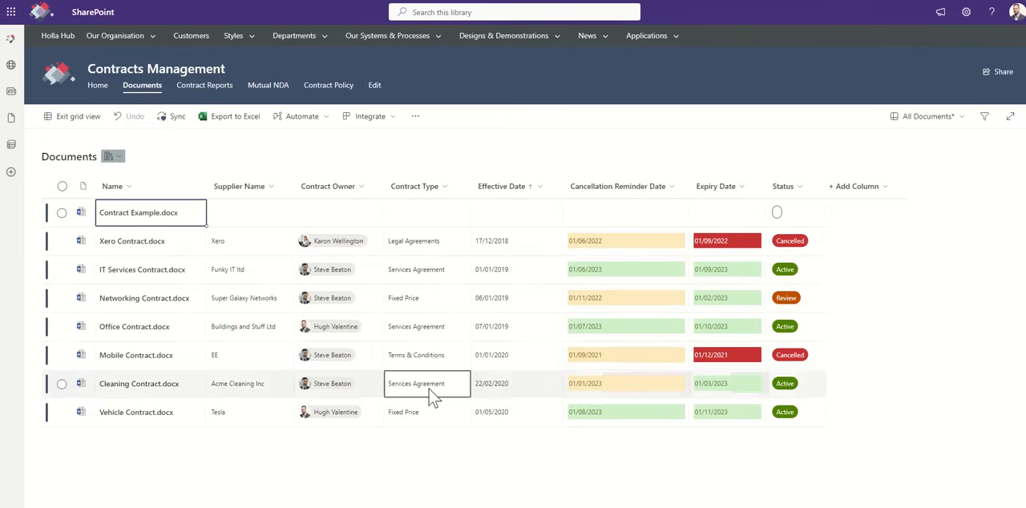
pyautogui.click(426, 212)
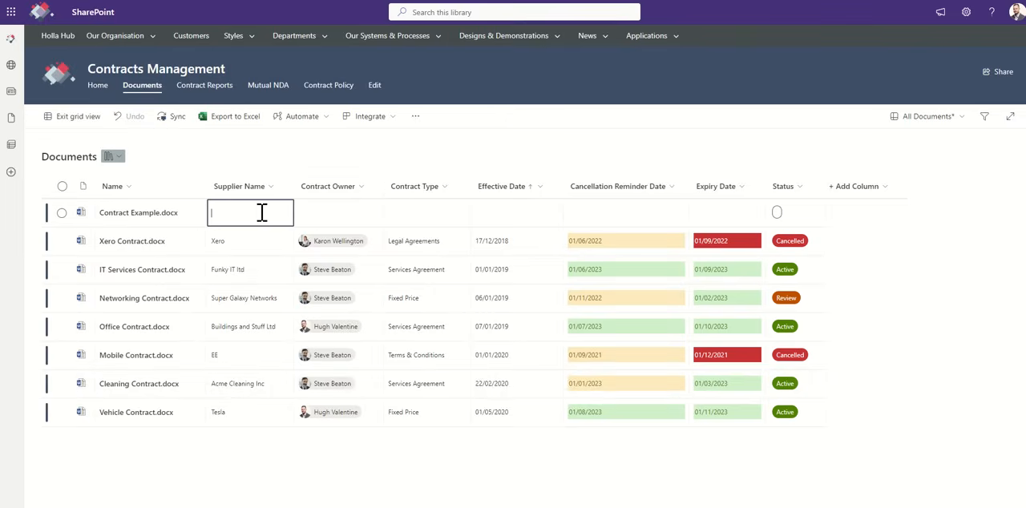
pyautogui.write('Example Supplier')
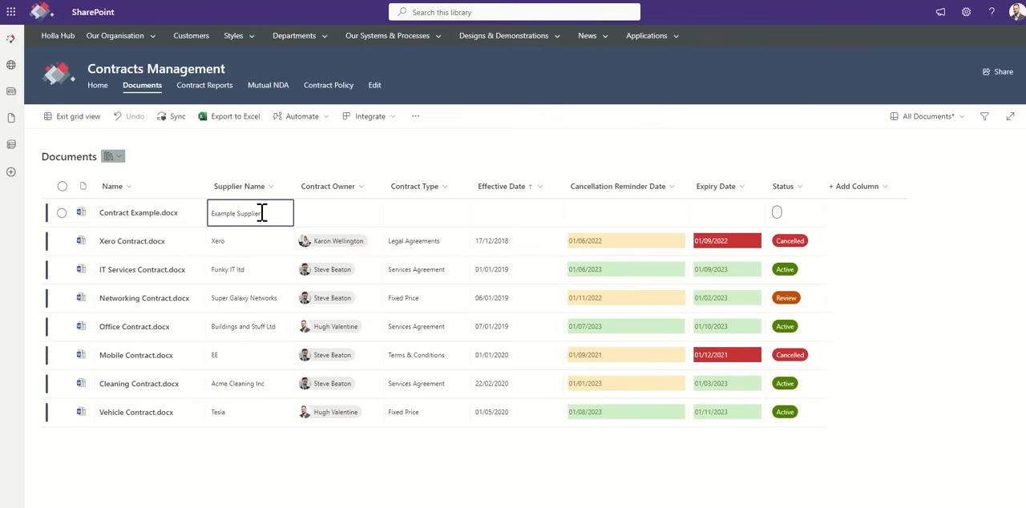
pyautogui.click(346, 212)
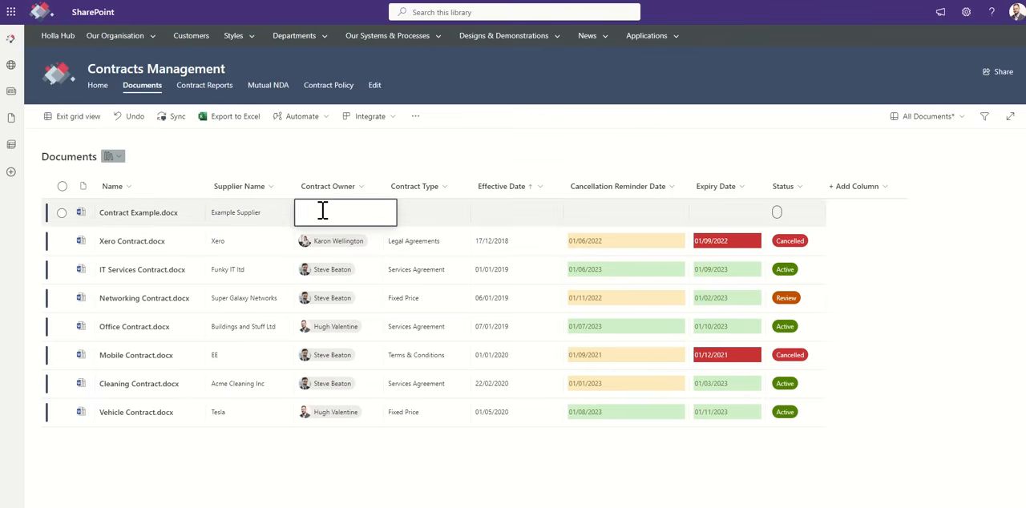
pyautogui.write('STEVE')
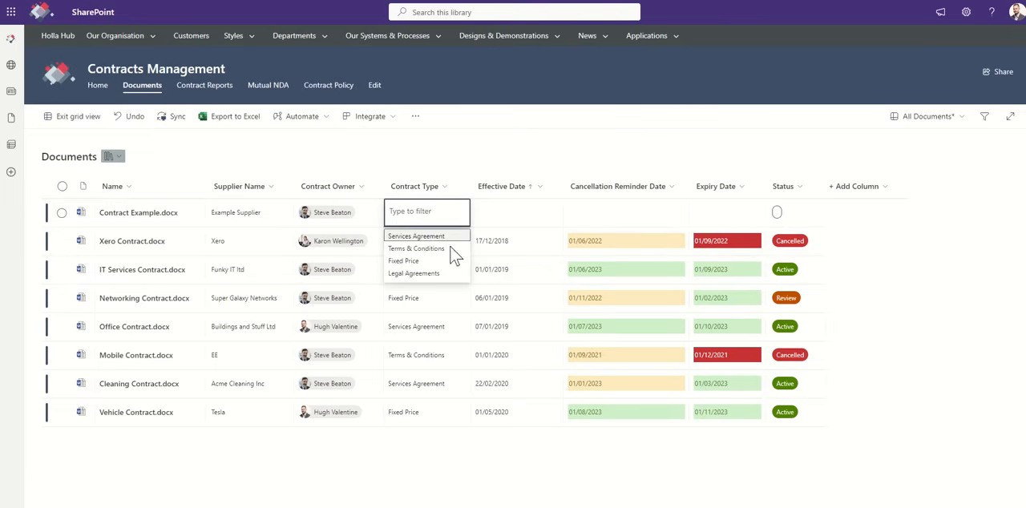
pyautogui.moveTo(433, 260)
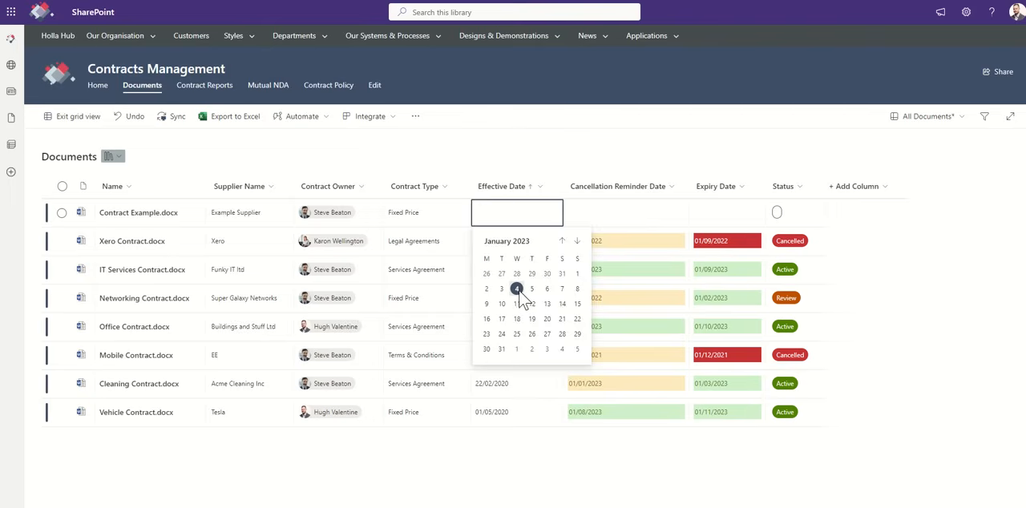
# Set Contract Example to Fixed Price with effective date 04/01/2023 and a cancellation reminder date.
pyautogui.click(517, 289)
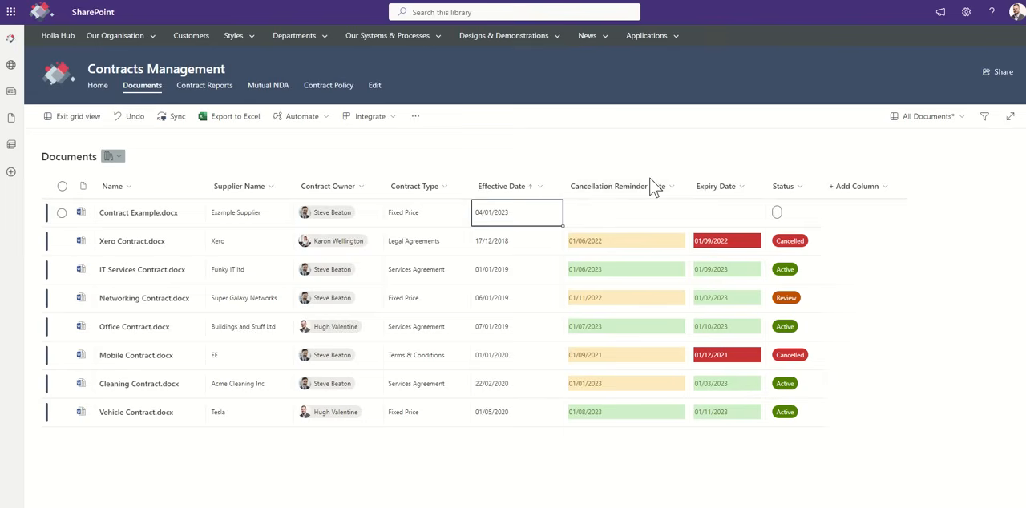
pyautogui.click(625, 212)
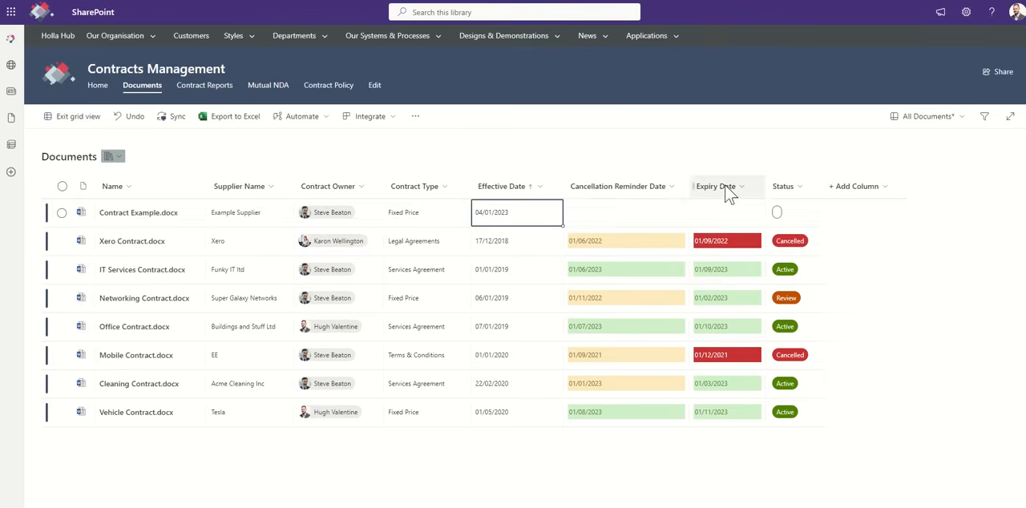
pyautogui.moveTo(553, 170)
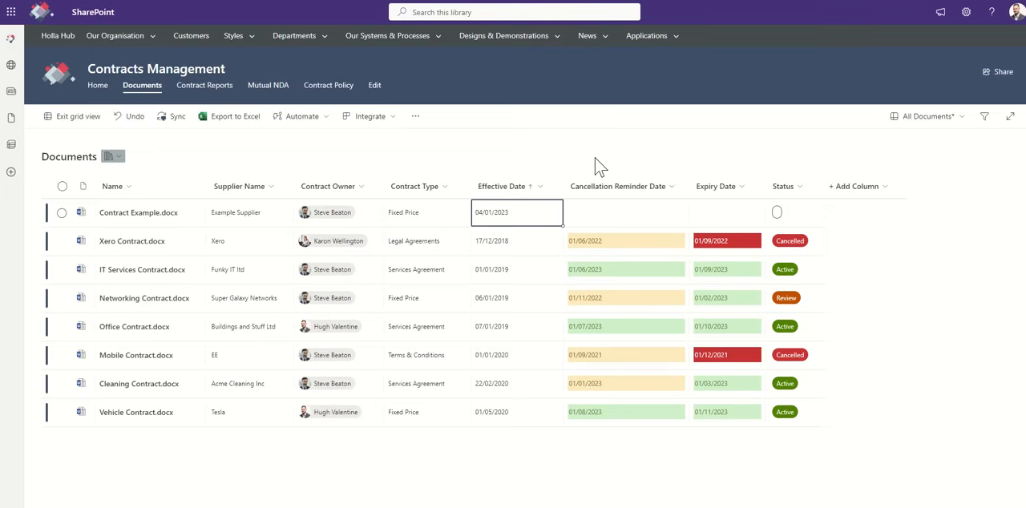
pyautogui.click(625, 211)
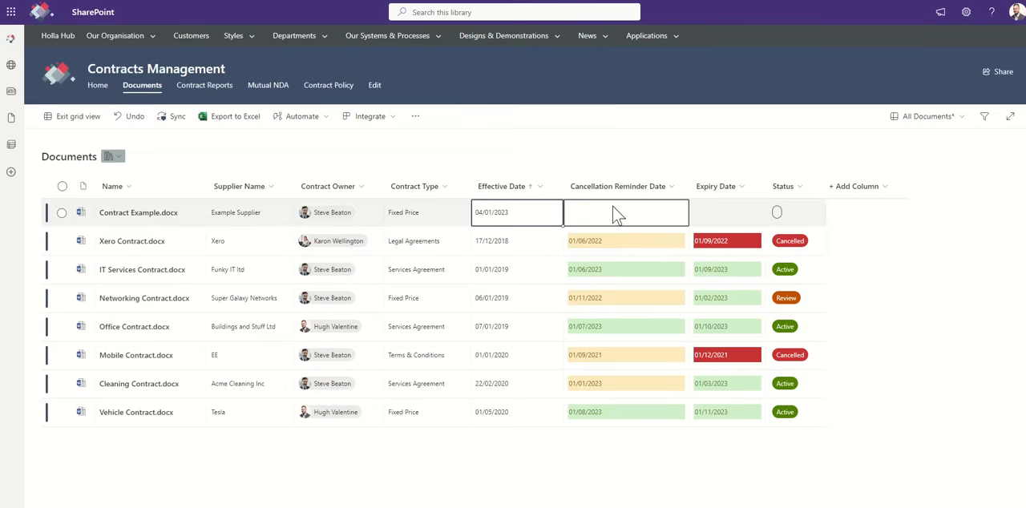
pyautogui.click(726, 212)
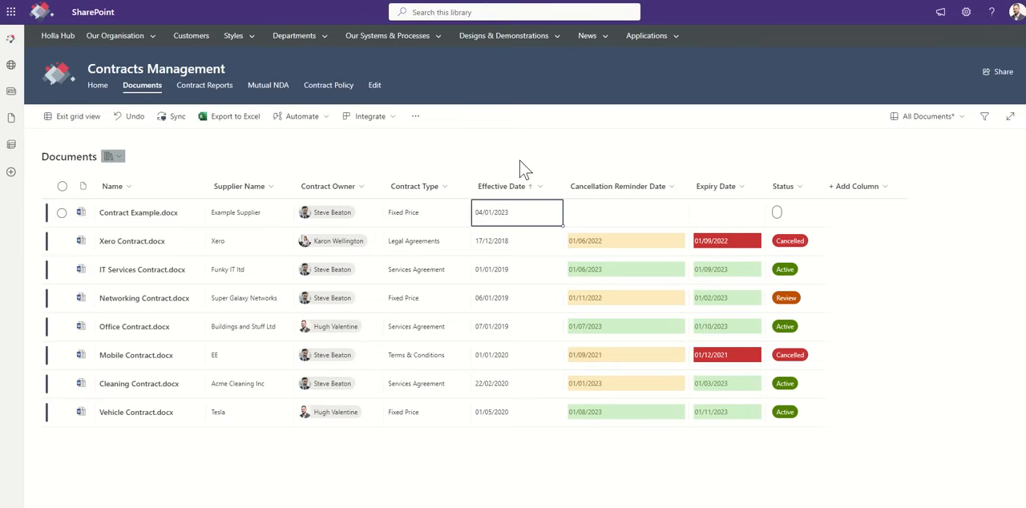
pyautogui.moveTo(642, 157)
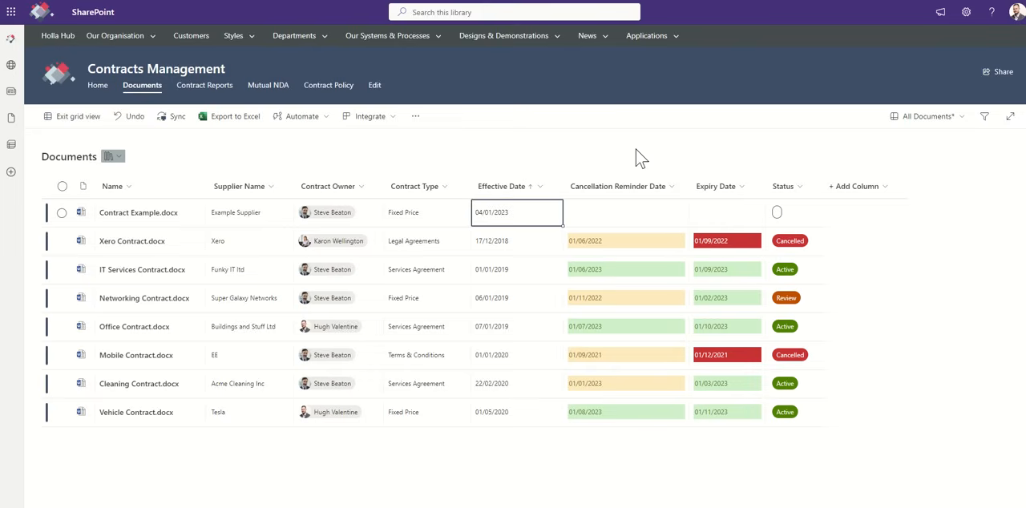
pyautogui.moveTo(160, 154)
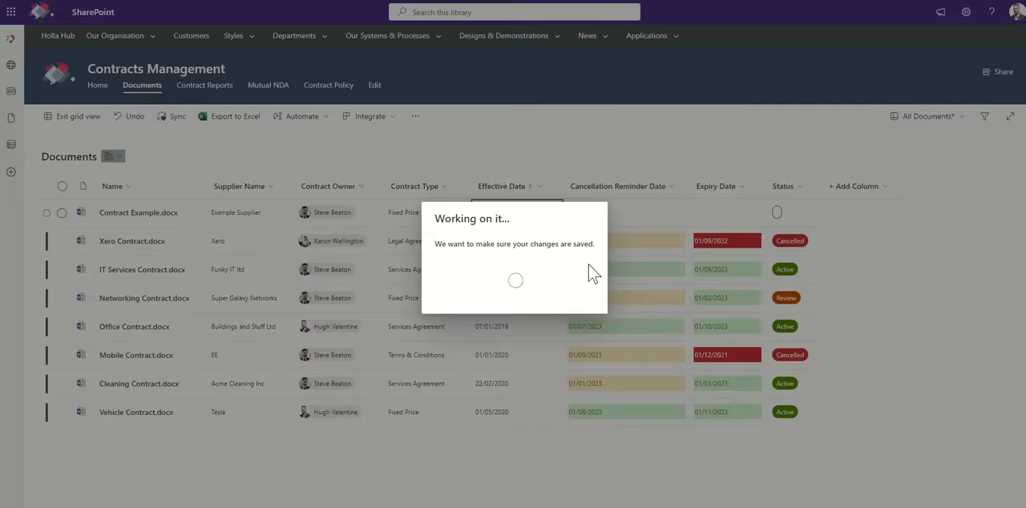
# Exit grid view so Contract Example shows reminder 04/10/2023, expiry 04/01/2024 and Active status.
pyautogui.click(77, 116)
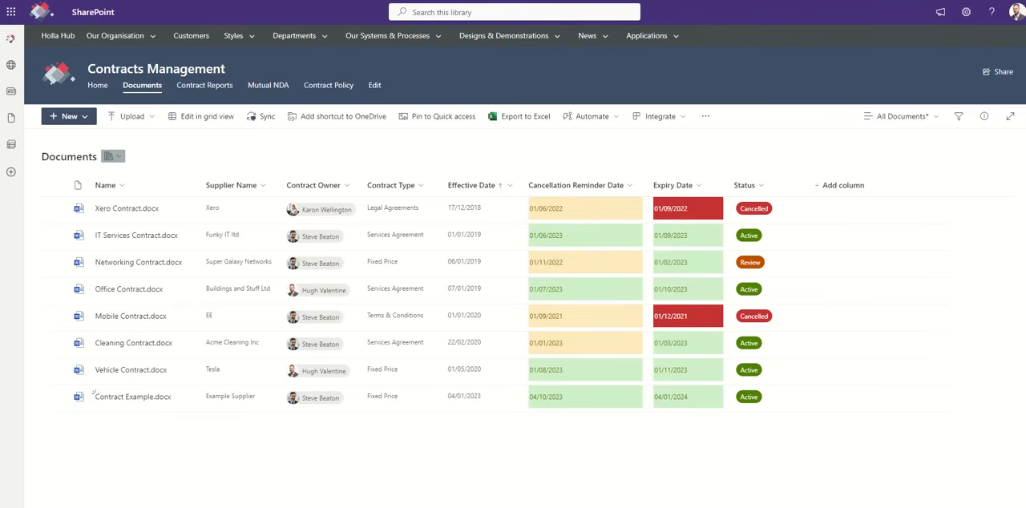
pyautogui.moveTo(670, 424)
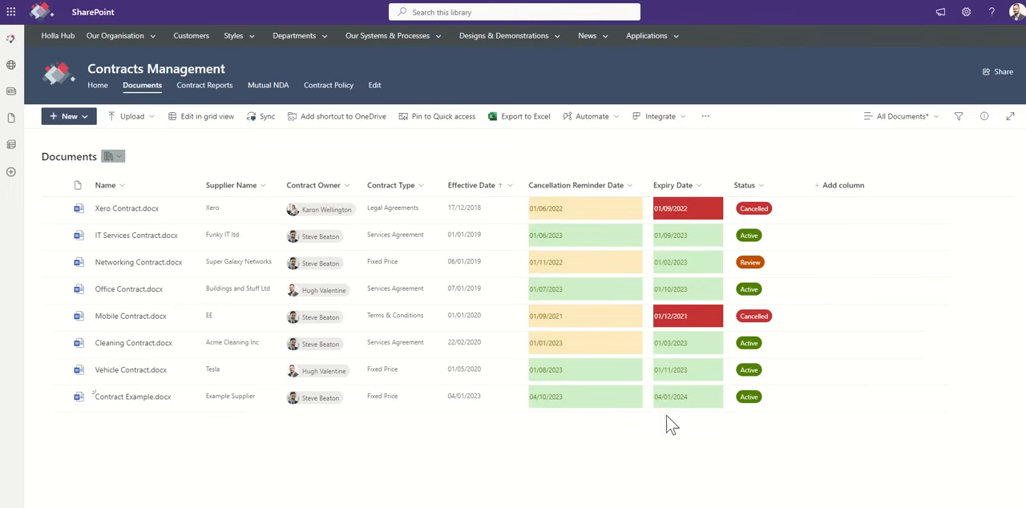
pyautogui.moveTo(473, 420)
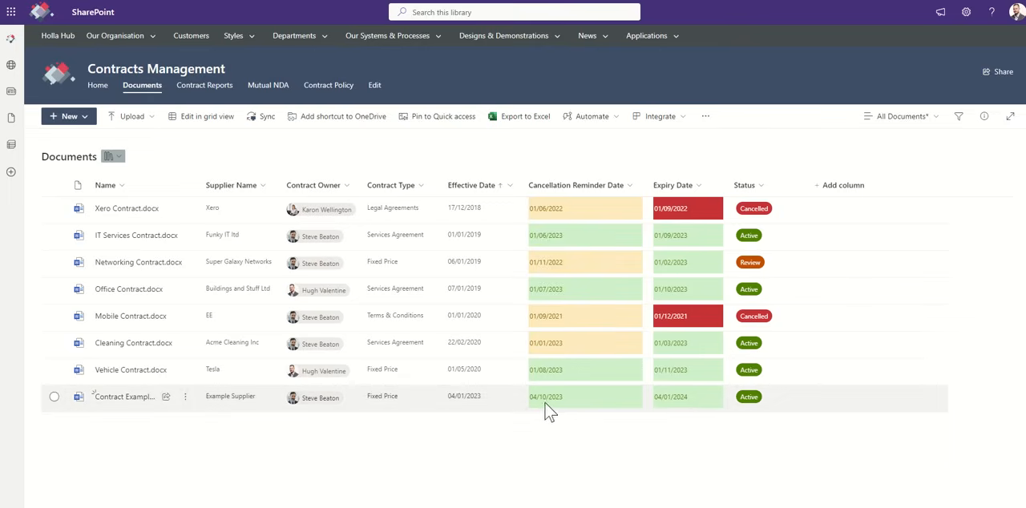
pyautogui.moveTo(567, 404)
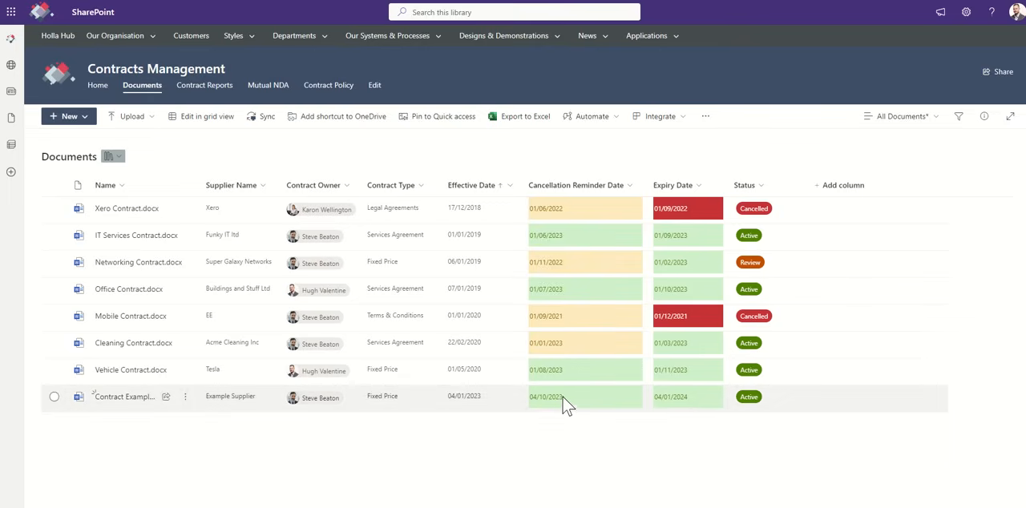
pyautogui.moveTo(558, 408)
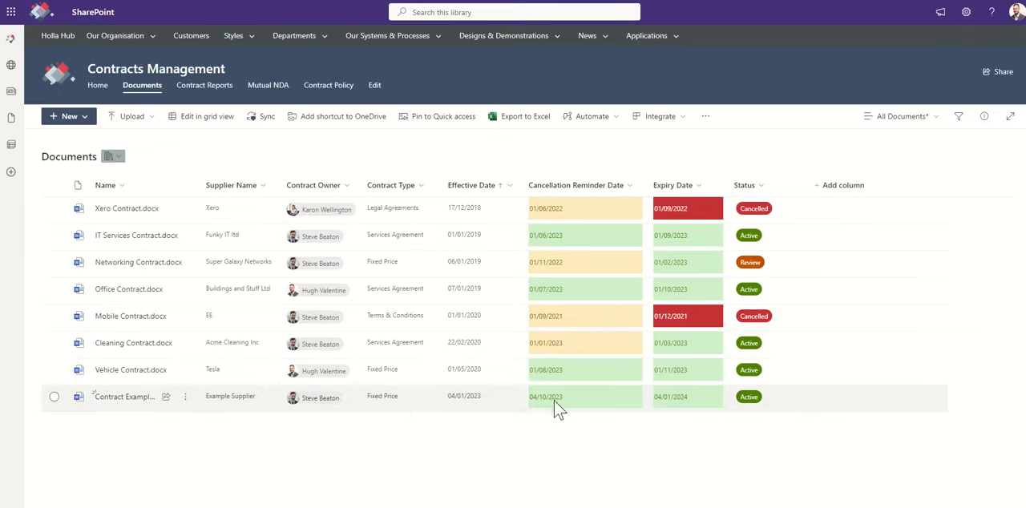
pyautogui.moveTo(313, 404)
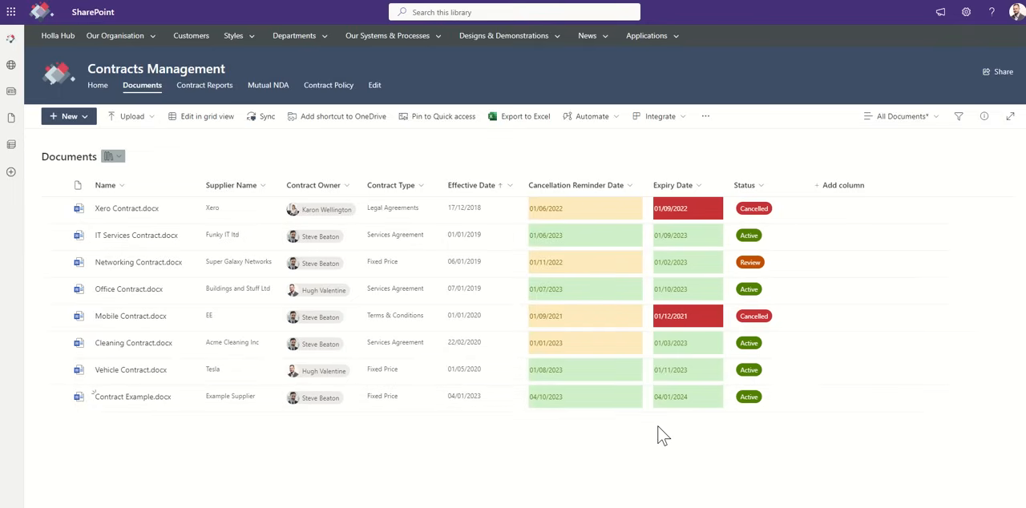
pyautogui.moveTo(689, 409)
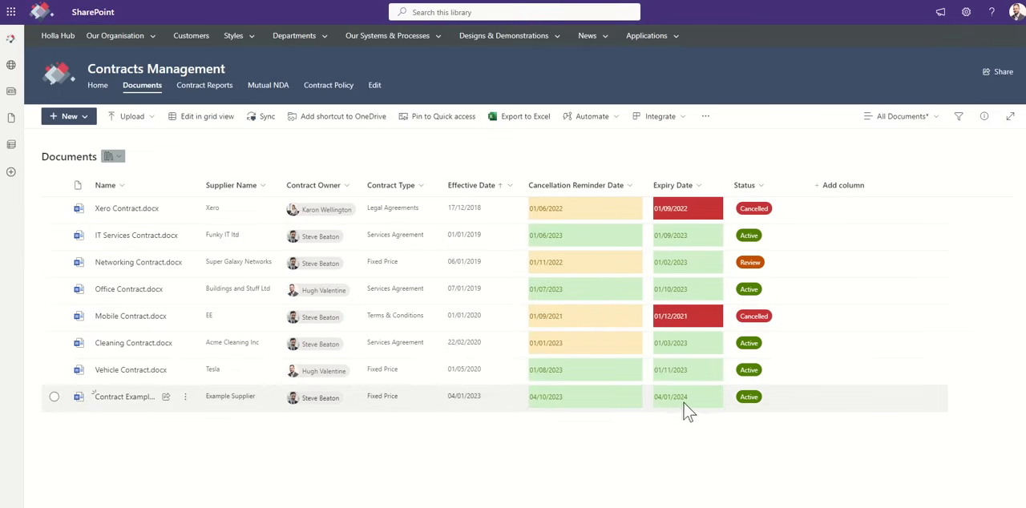
pyautogui.moveTo(693, 402)
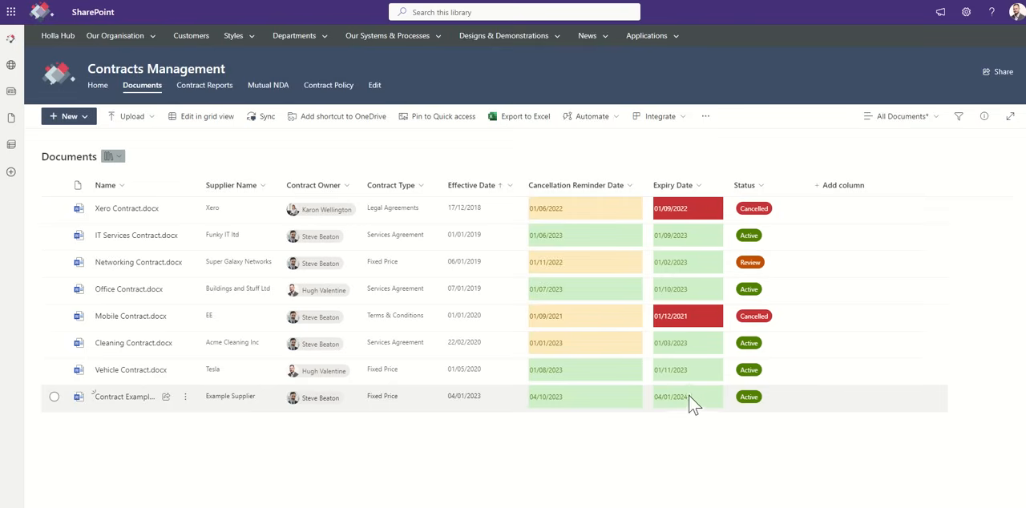
pyautogui.moveTo(321, 417)
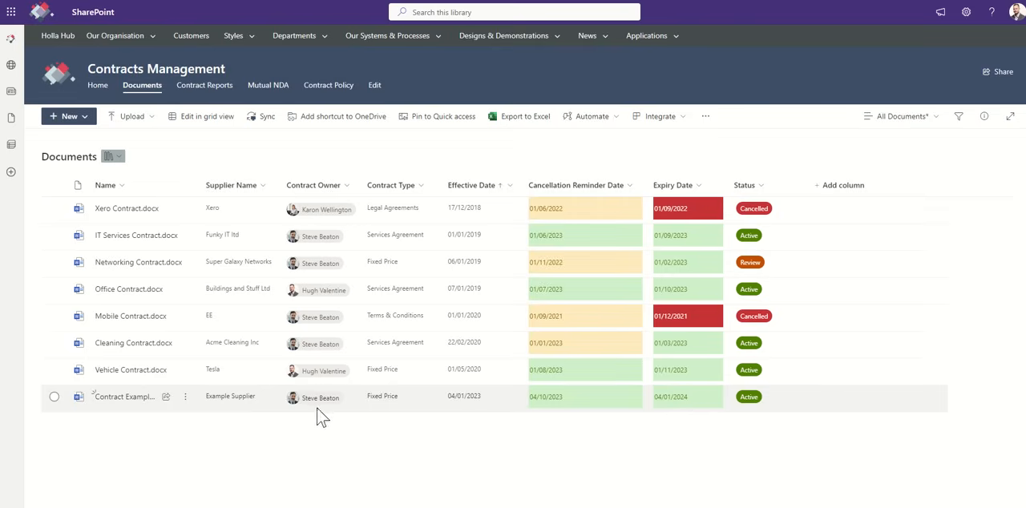
pyautogui.moveTo(613, 429)
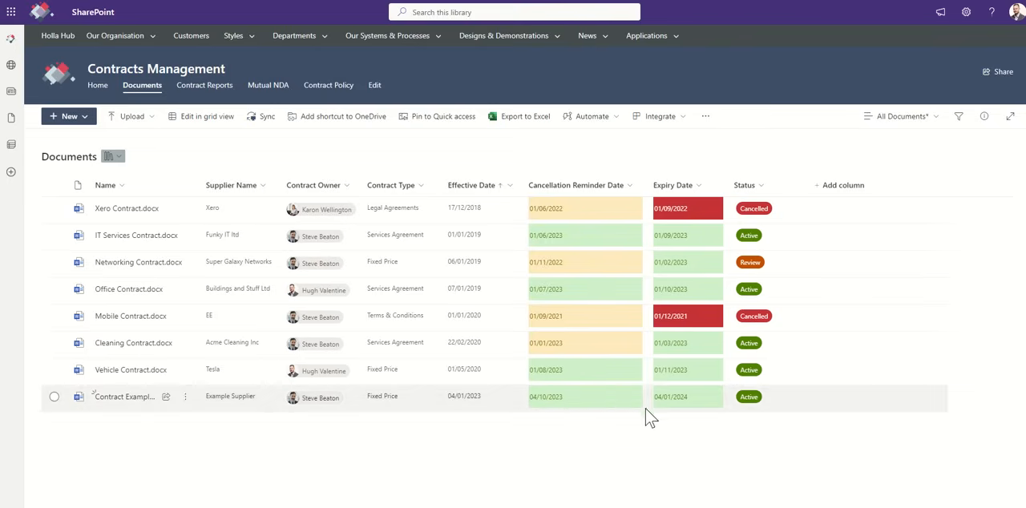
pyautogui.moveTo(681, 414)
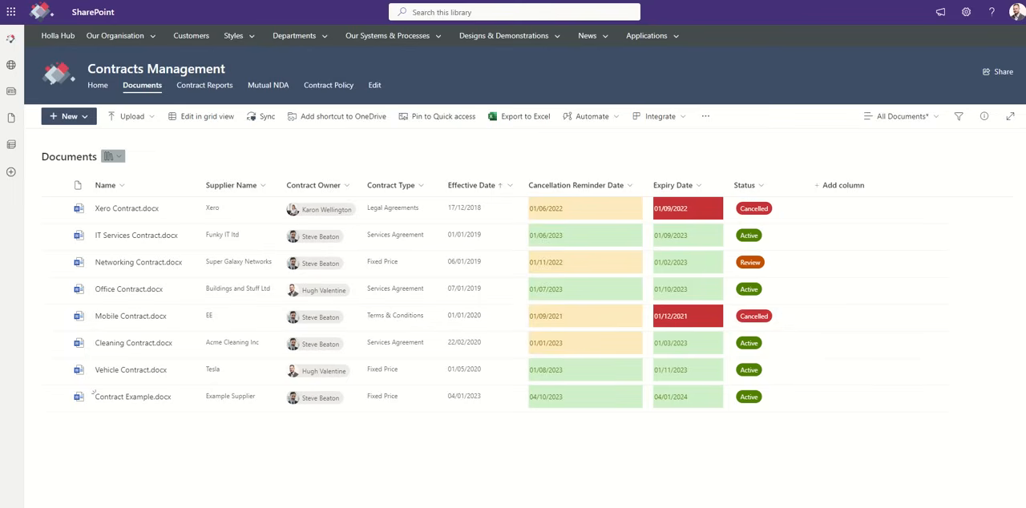
pyautogui.moveTo(128, 116)
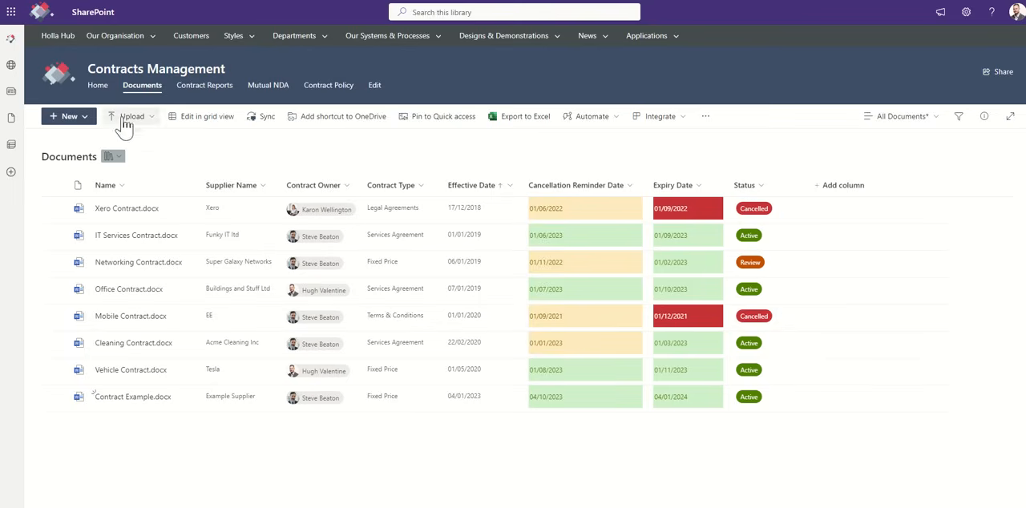
# From Home, view My Contracts and the cancellation-reminder contracts, then return to Home.
pyautogui.click(96, 85)
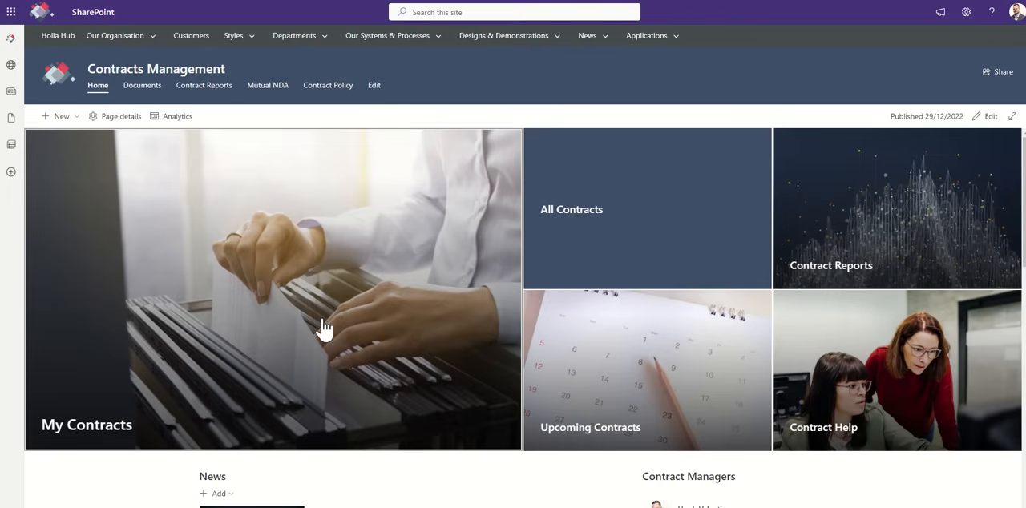
pyautogui.moveTo(297, 292)
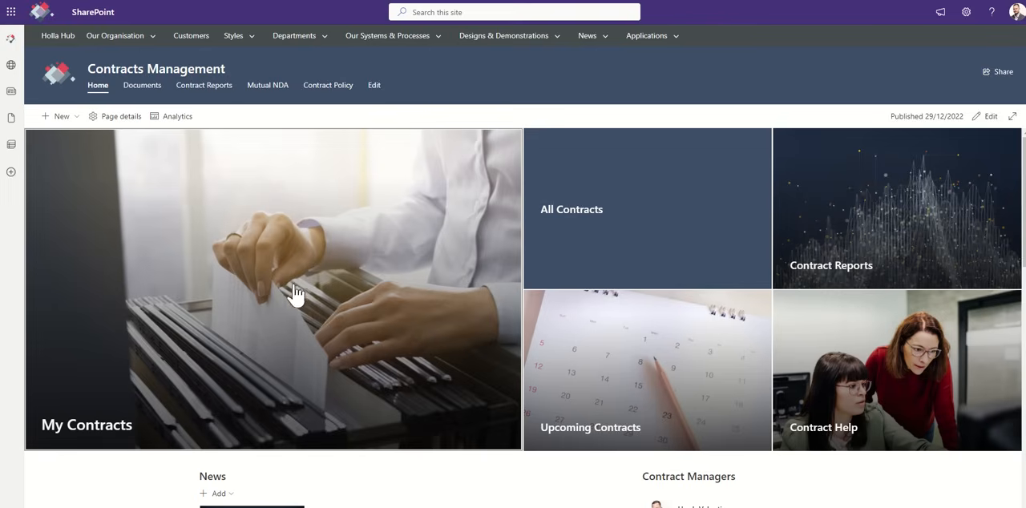
pyautogui.click(142, 85)
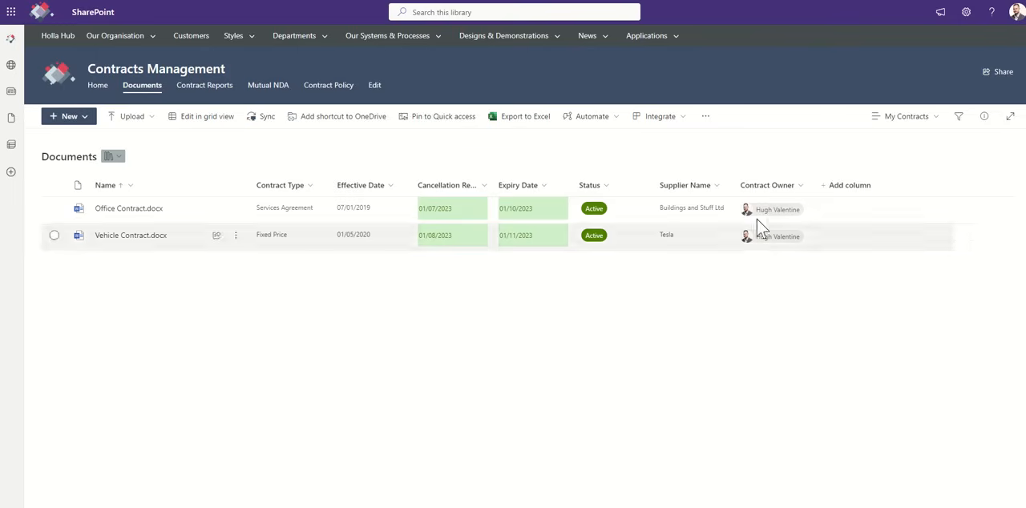
pyautogui.moveTo(760, 208)
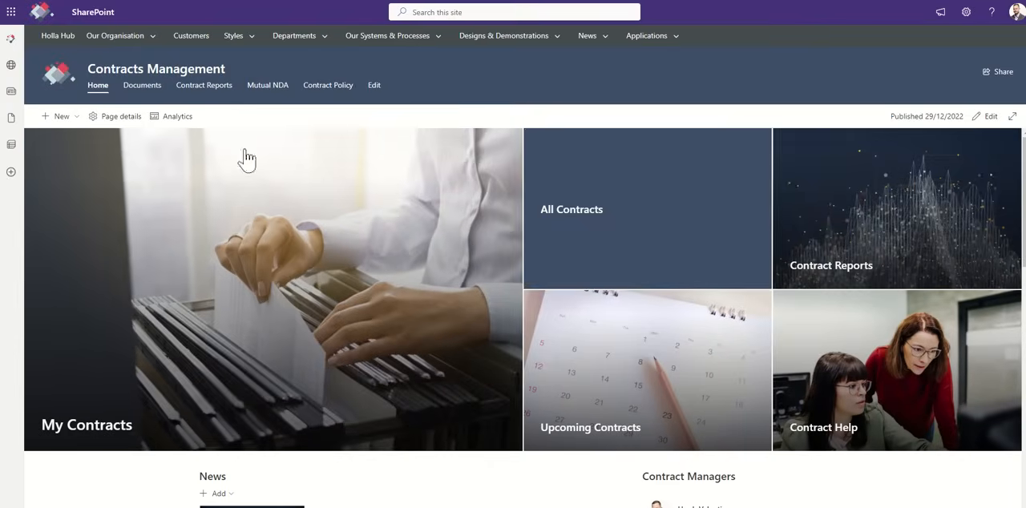
pyautogui.moveTo(570, 208)
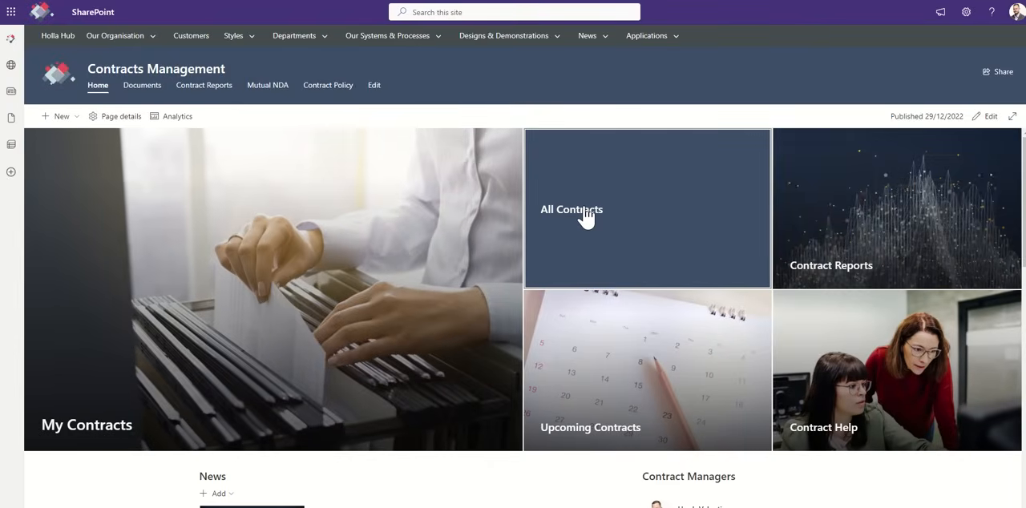
pyautogui.click(570, 208)
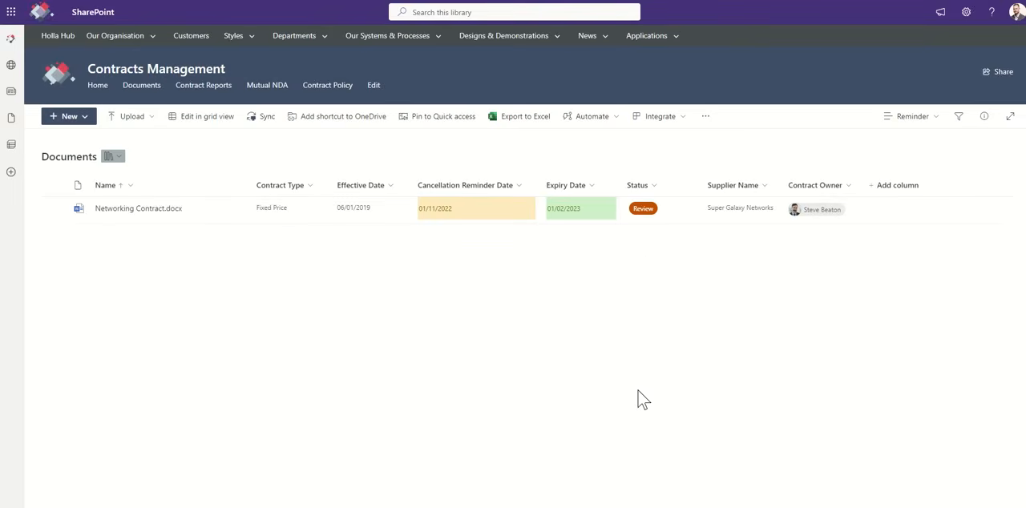
pyautogui.moveTo(469, 243)
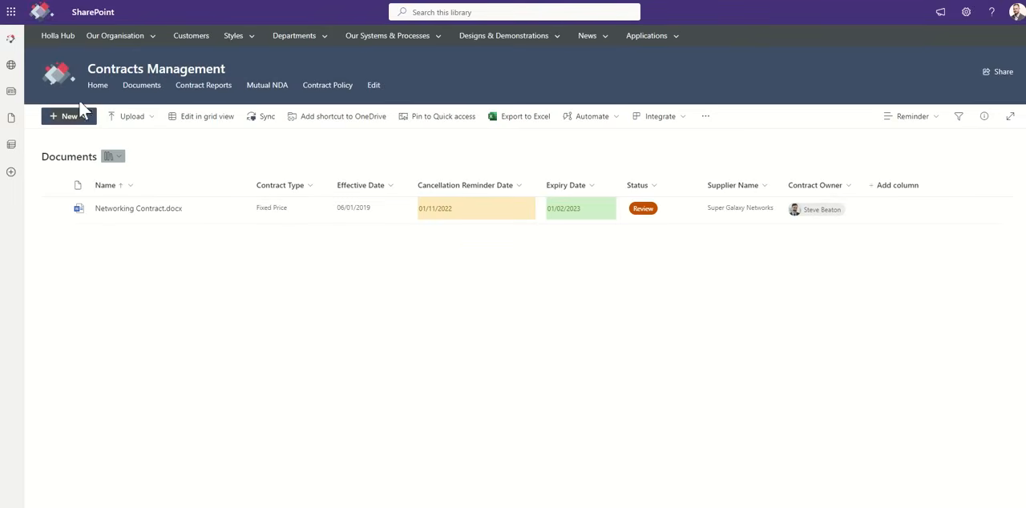
pyautogui.click(96, 85)
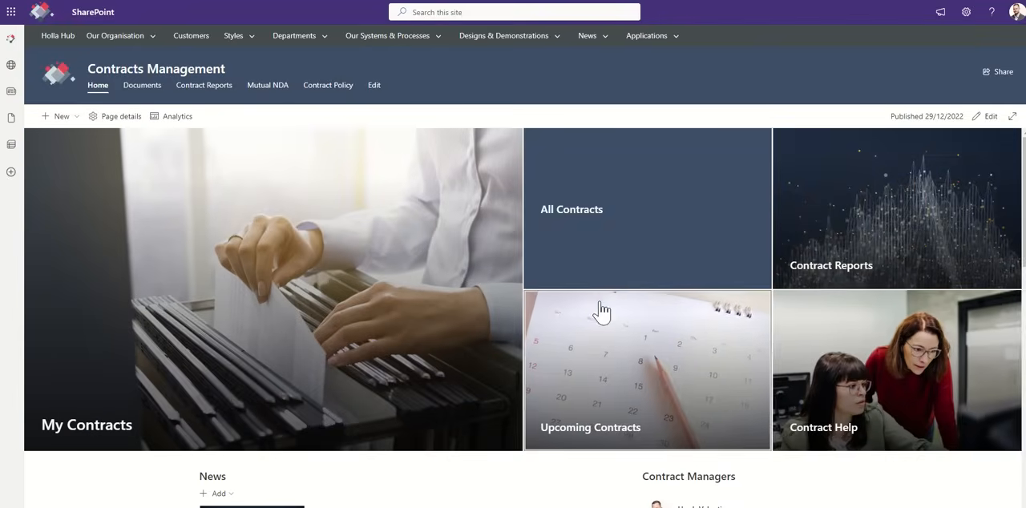
pyautogui.moveTo(848, 361)
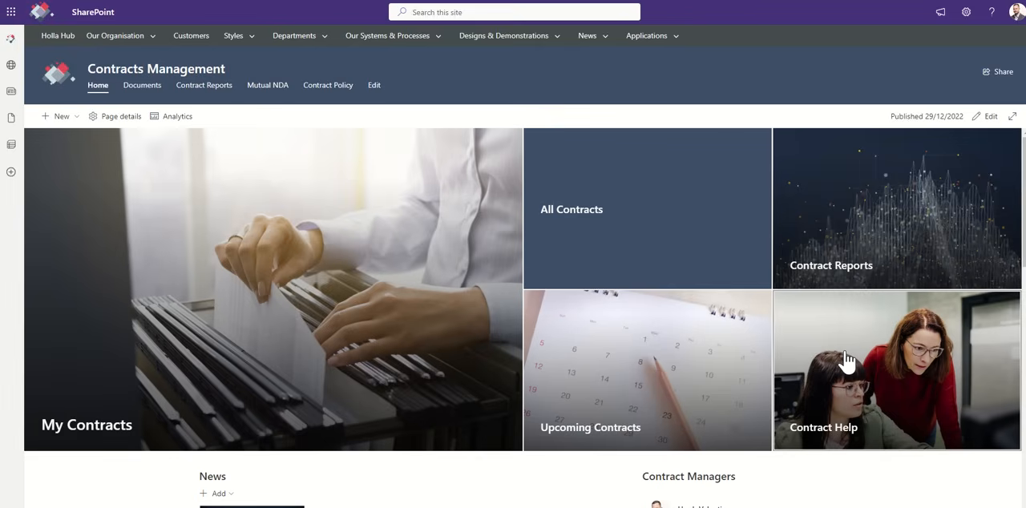
pyautogui.moveTo(850, 211)
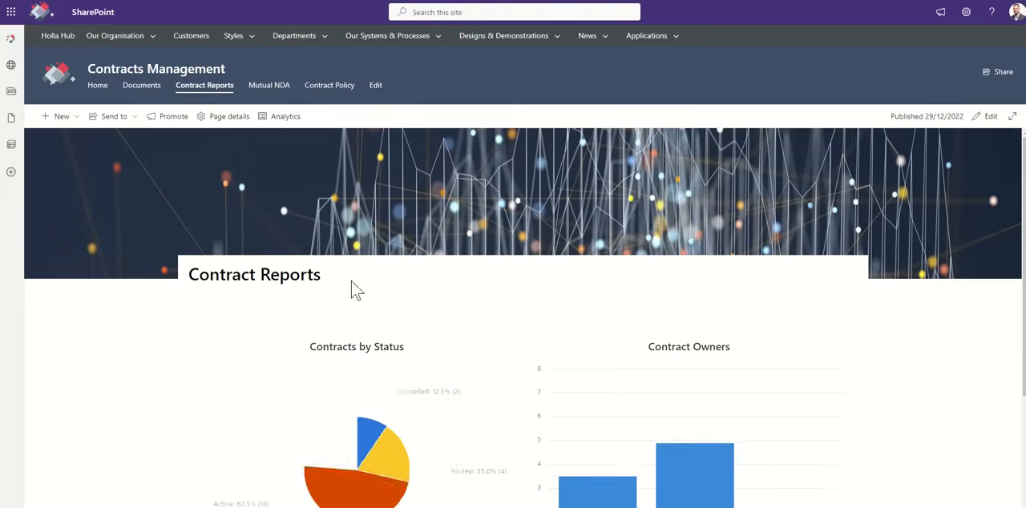
# Review the Contract Reports status and owner charts, then return to the Contracts Management home page.
pyautogui.scroll(-3)
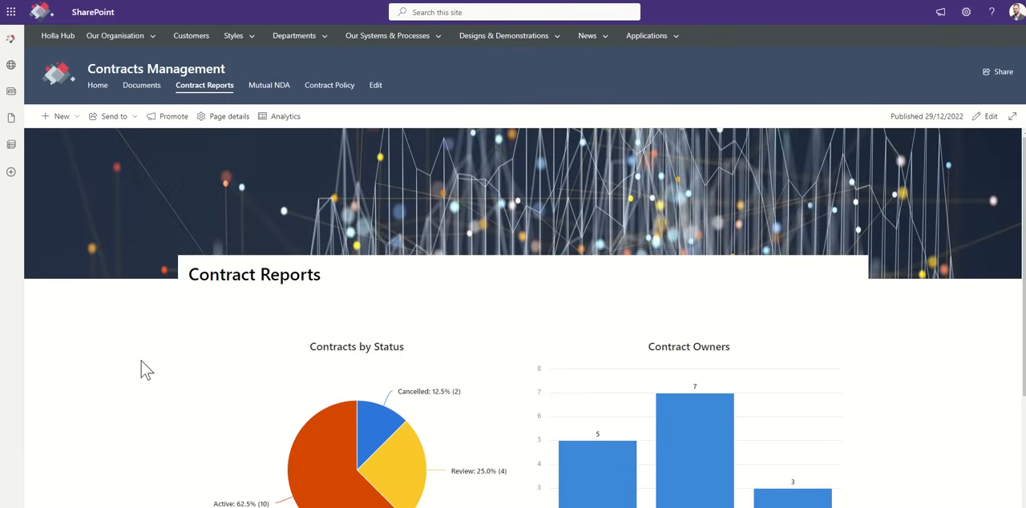
pyautogui.click(98, 85)
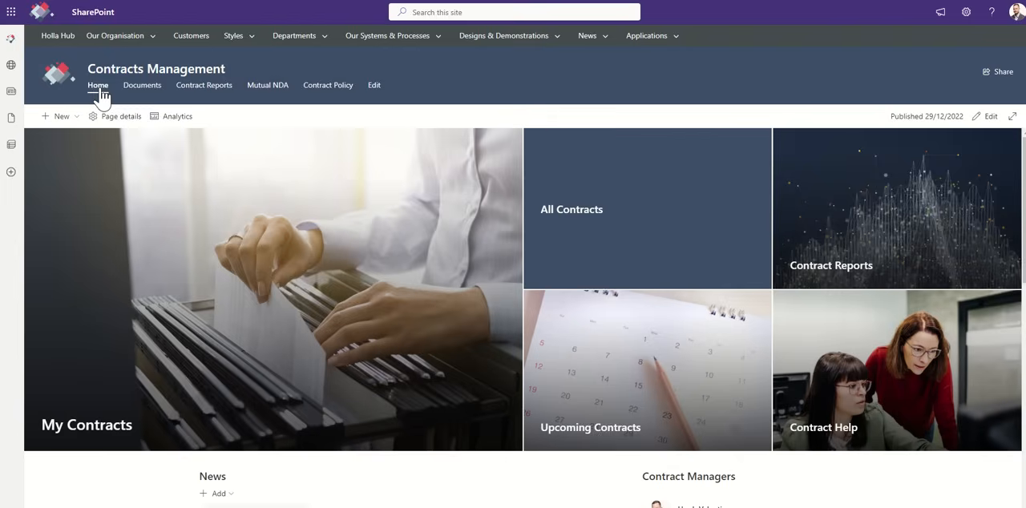
pyautogui.scroll(-3)
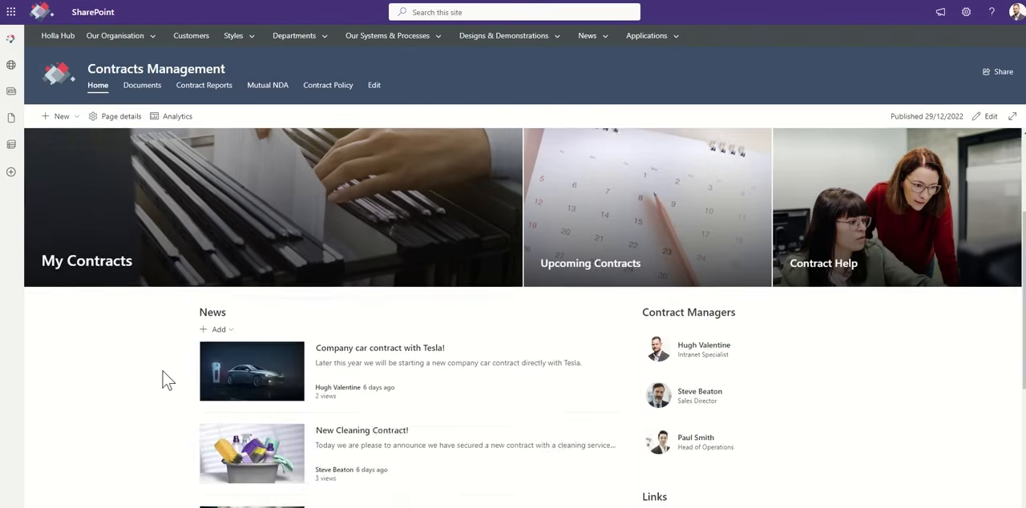
pyautogui.scroll(-3)
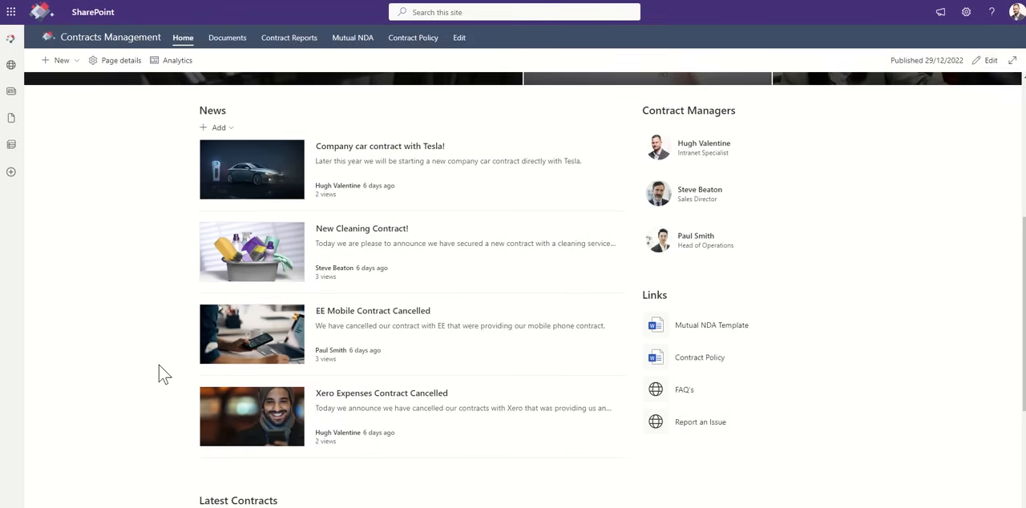
pyautogui.moveTo(141, 370)
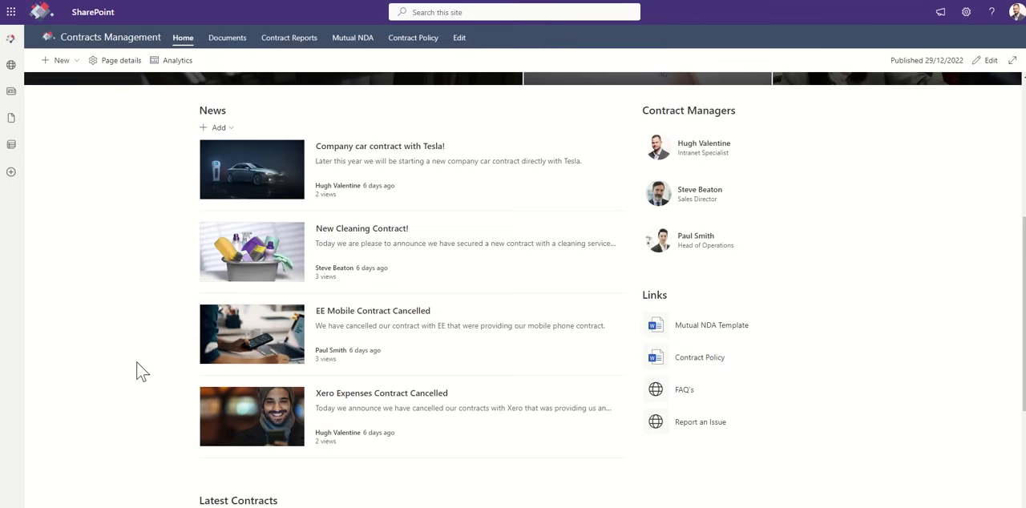
pyautogui.moveTo(359, 312)
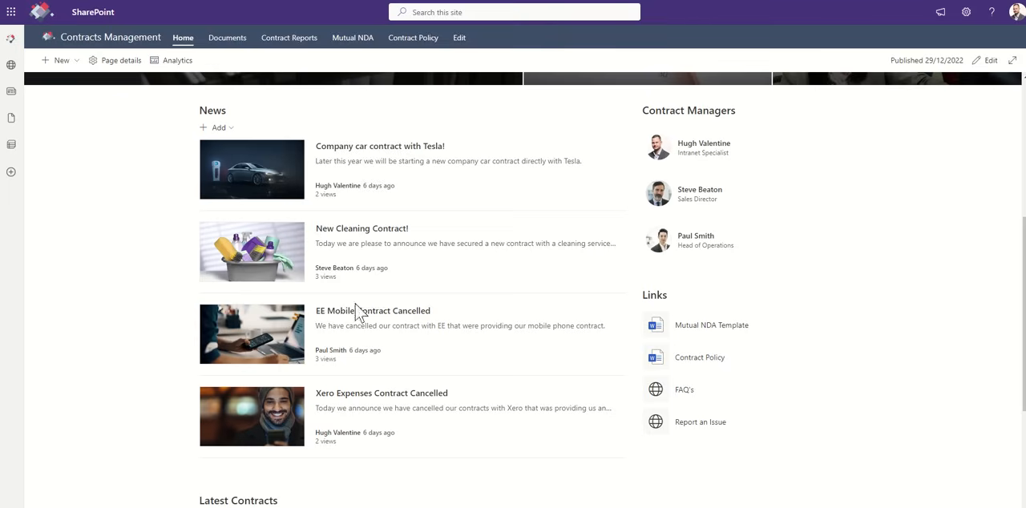
pyautogui.moveTo(369, 404)
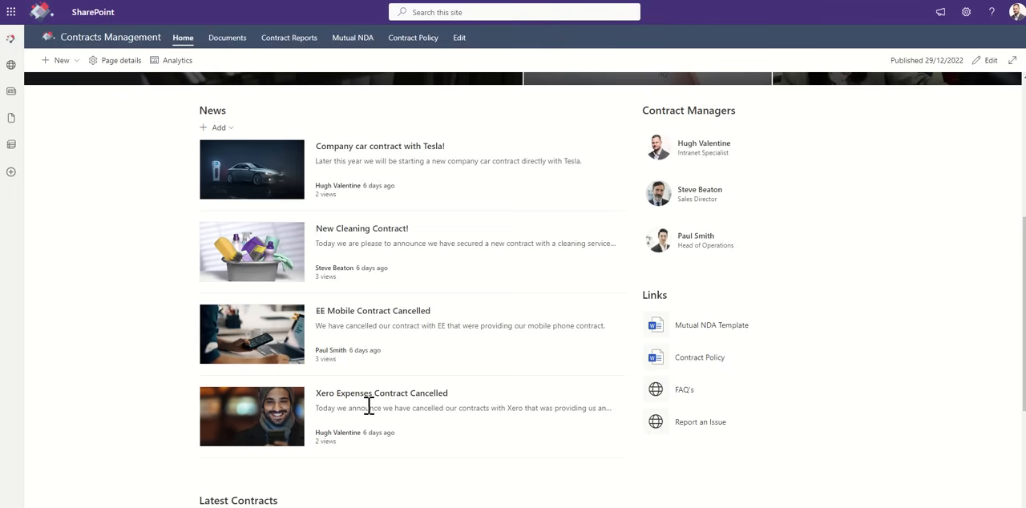
pyautogui.moveTo(369, 404)
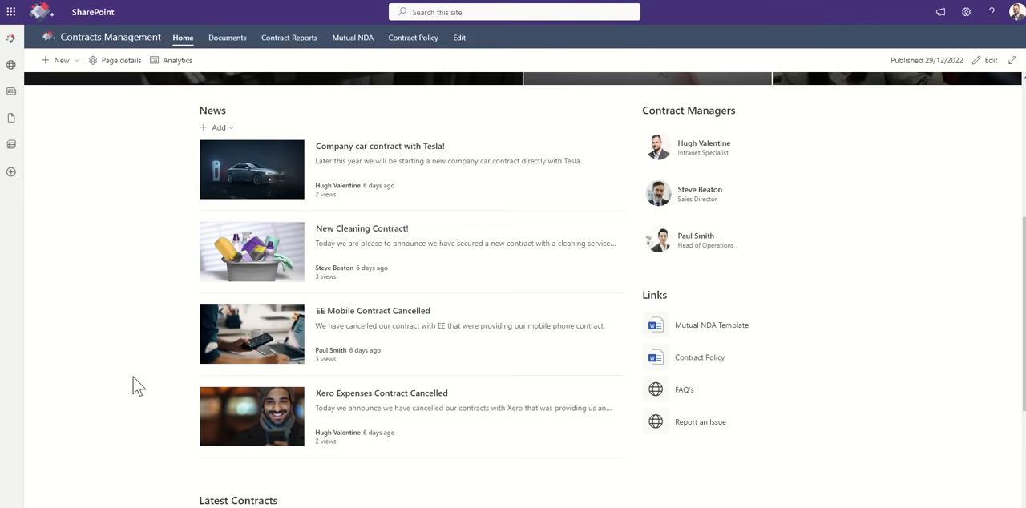
pyautogui.moveTo(760, 299)
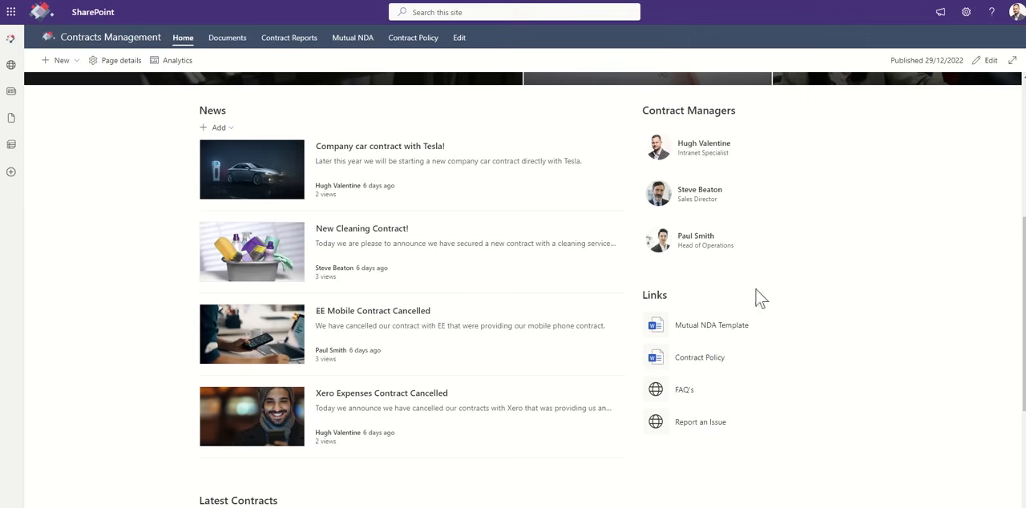
pyautogui.moveTo(683, 148)
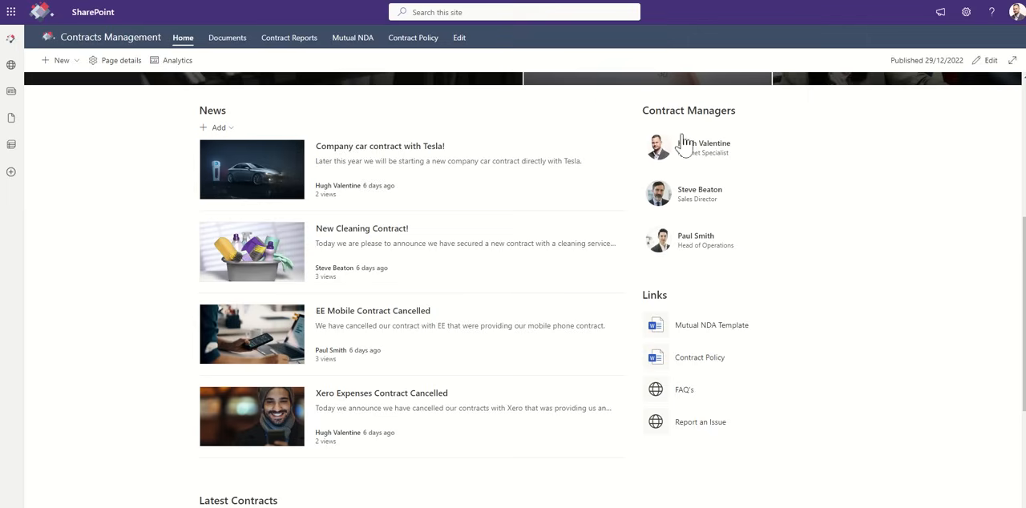
pyautogui.moveTo(736, 247)
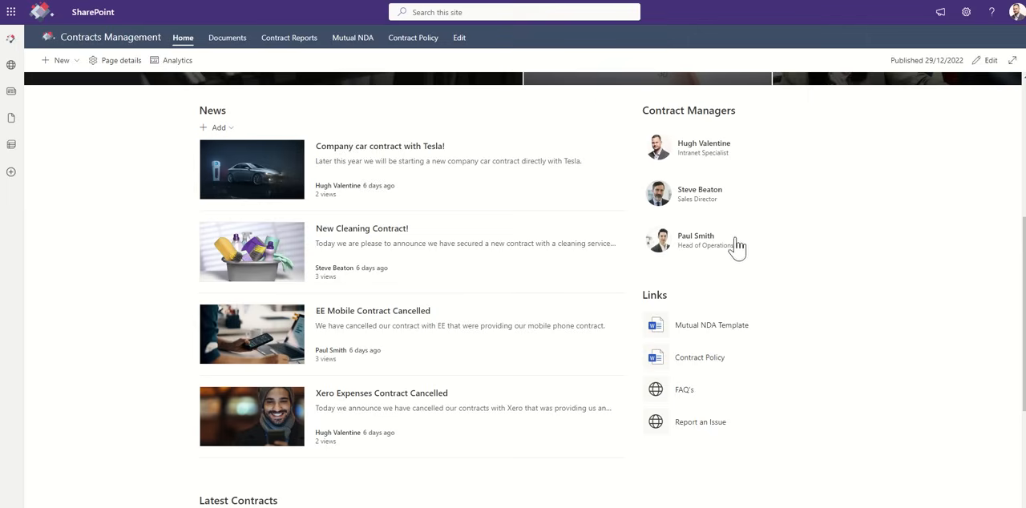
pyautogui.click(695, 241)
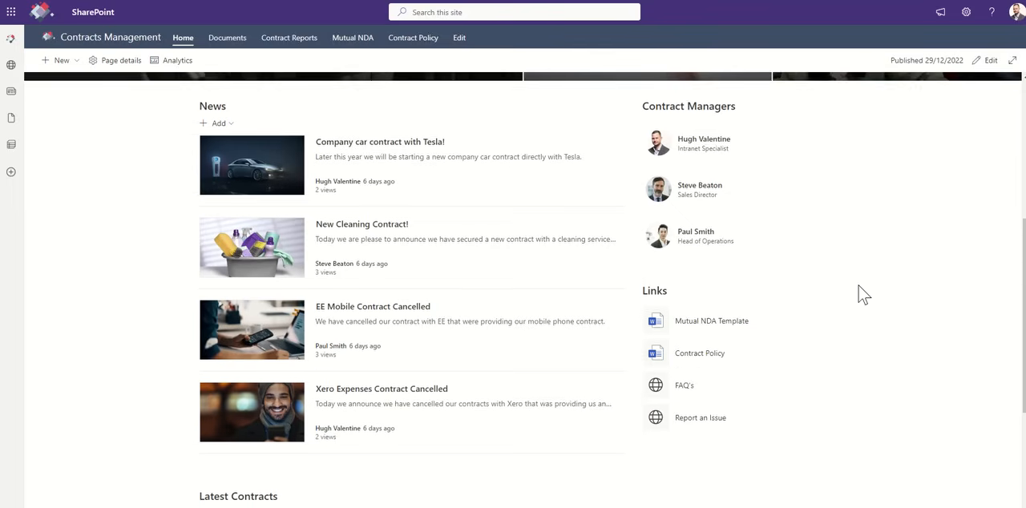
pyautogui.scroll(-3)
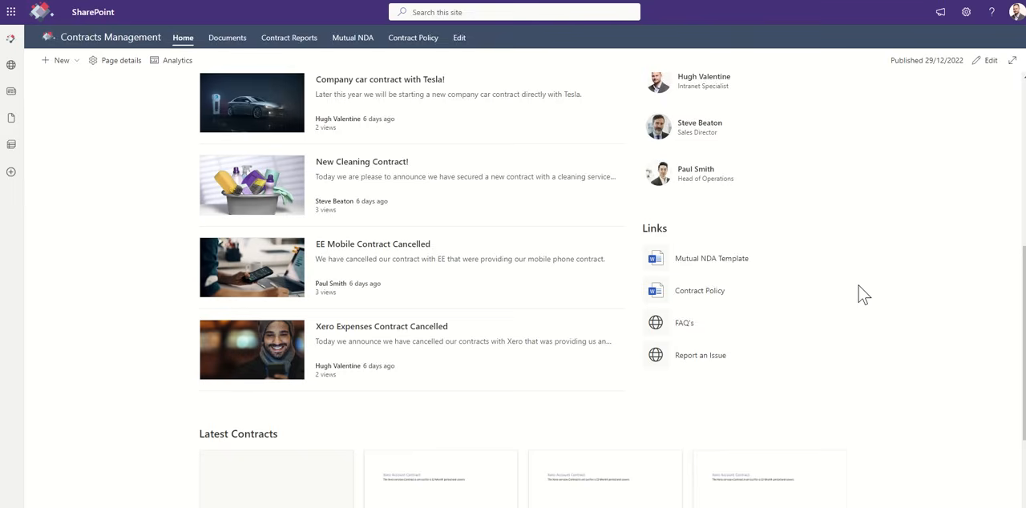
pyautogui.scroll(-3)
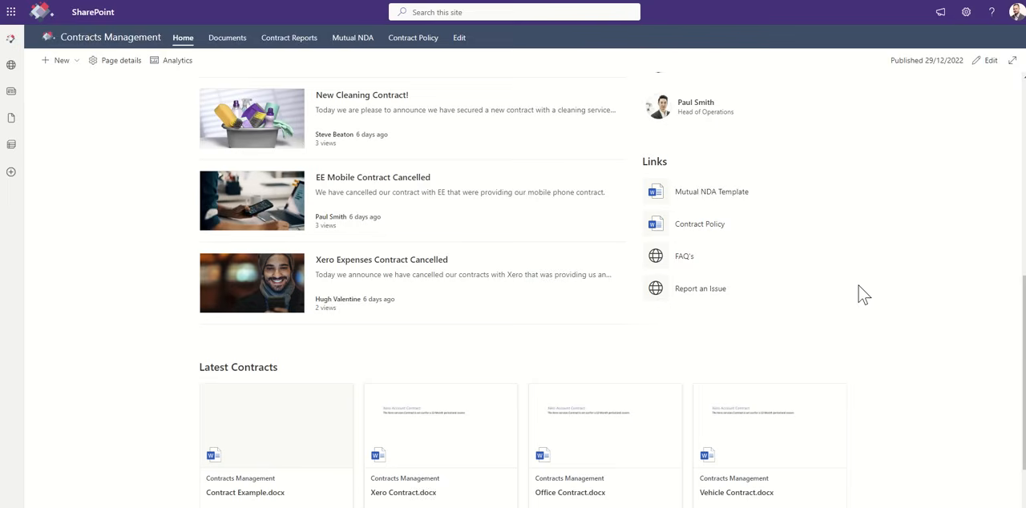
pyautogui.moveTo(850, 333)
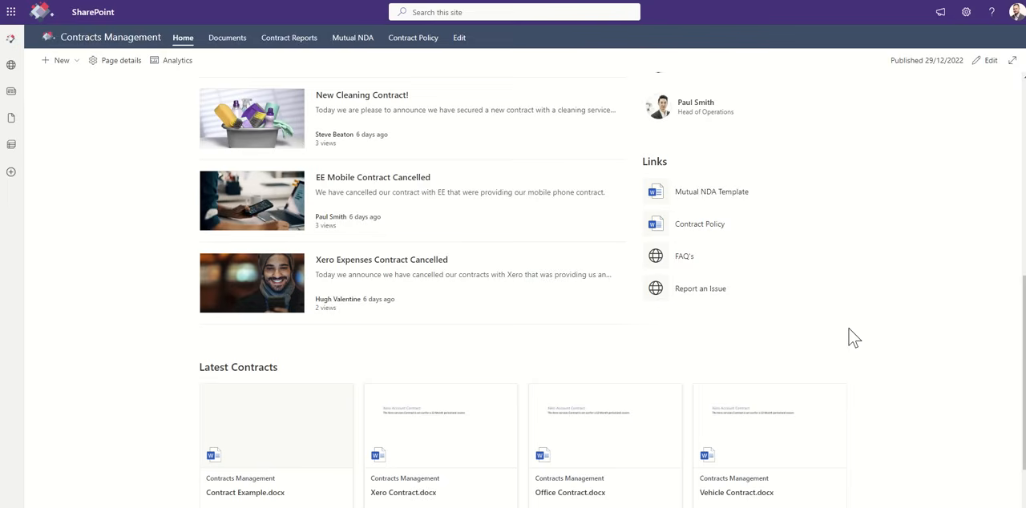
pyautogui.scroll(-3)
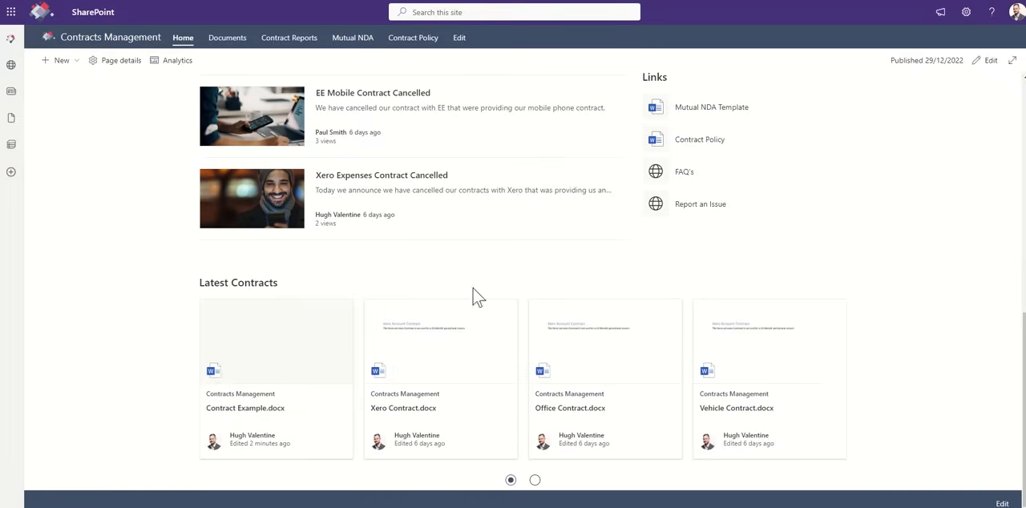
pyautogui.click(837, 378)
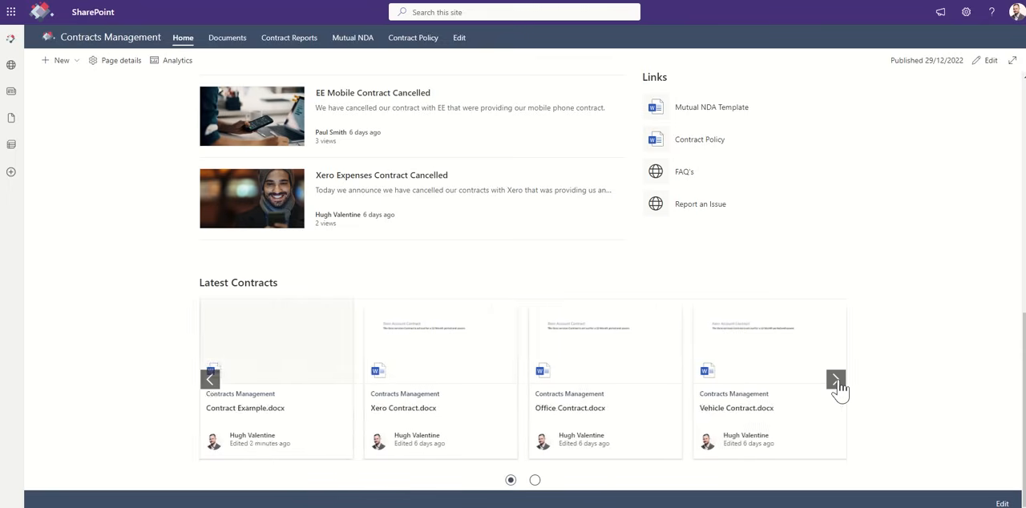
pyautogui.click(835, 378)
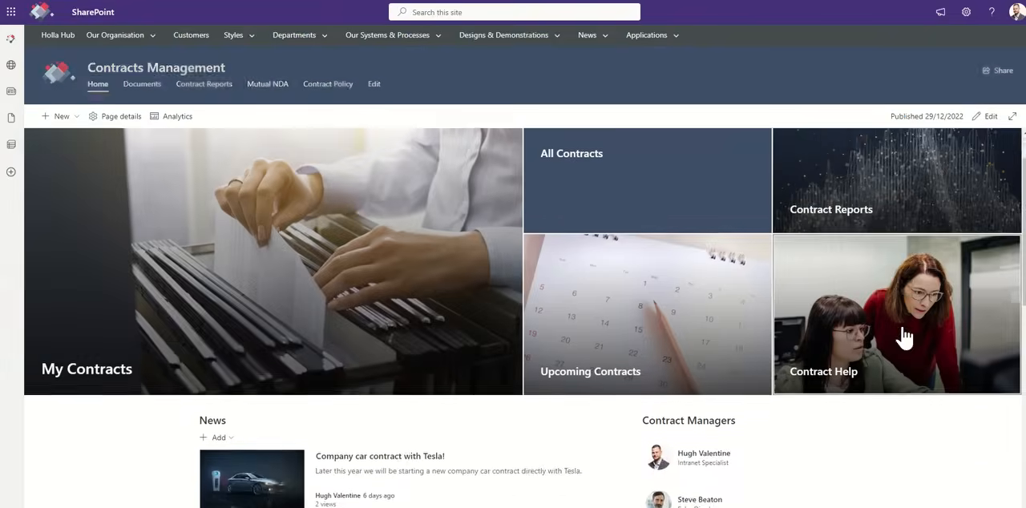
# Scroll the home page toward the Syntex Northwind agreement template demo.
pyautogui.scroll(-3)
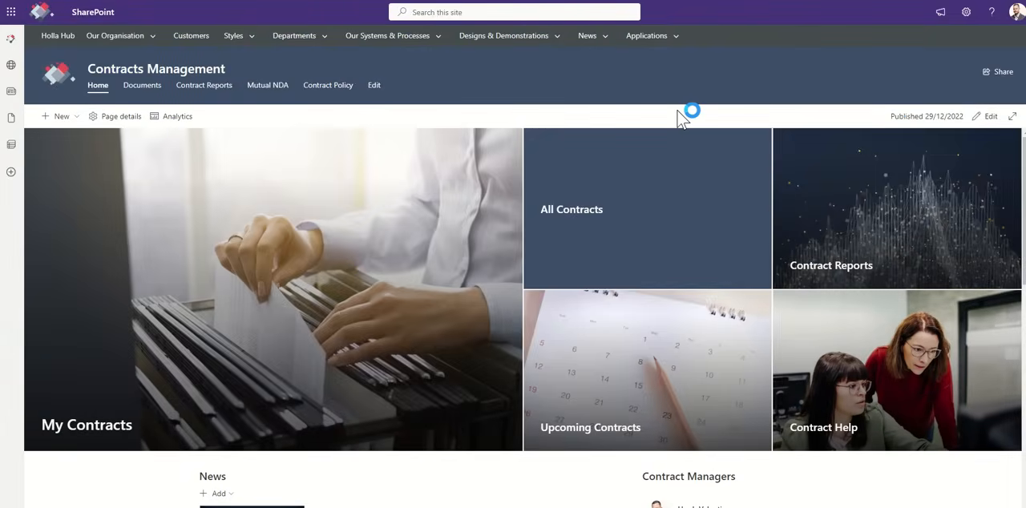
pyautogui.moveTo(516, 112)
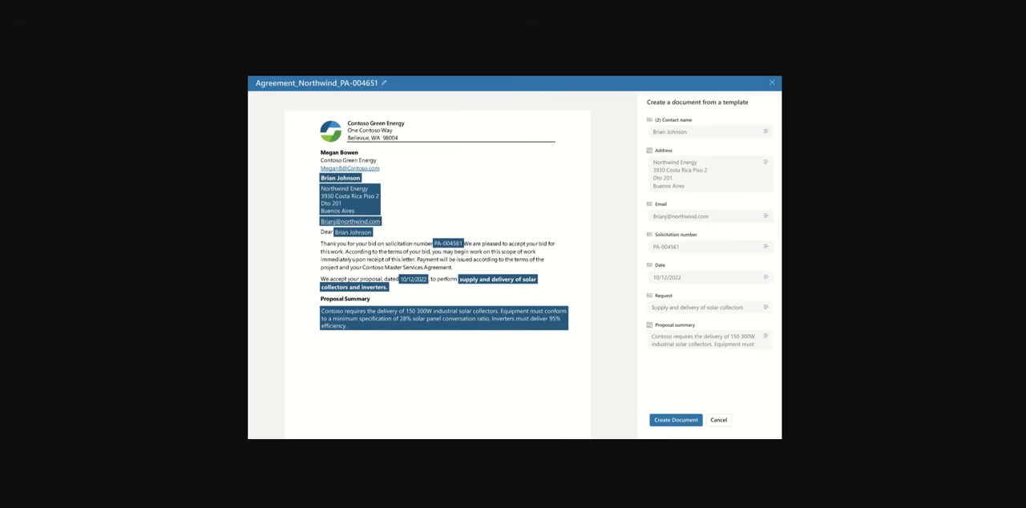
pyautogui.moveTo(303, 167)
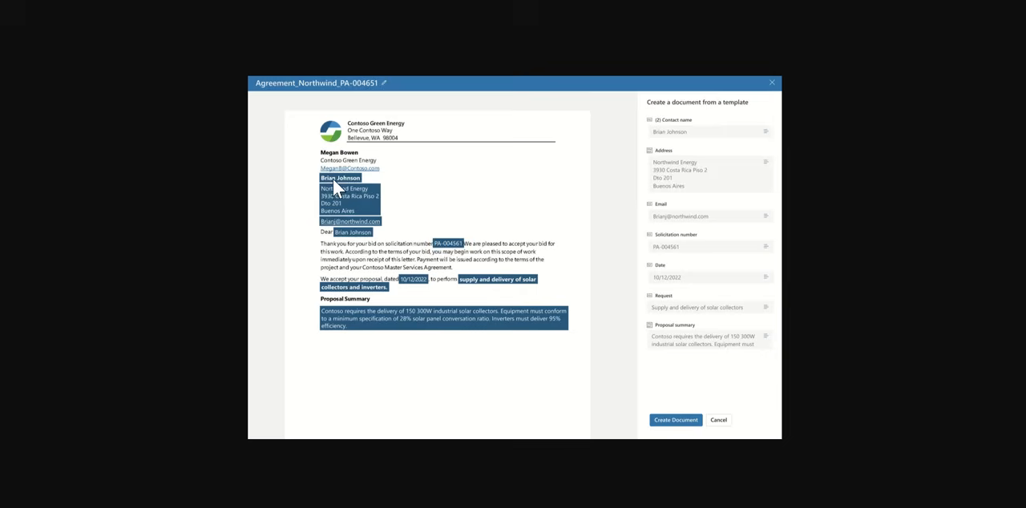
pyautogui.moveTo(613, 178)
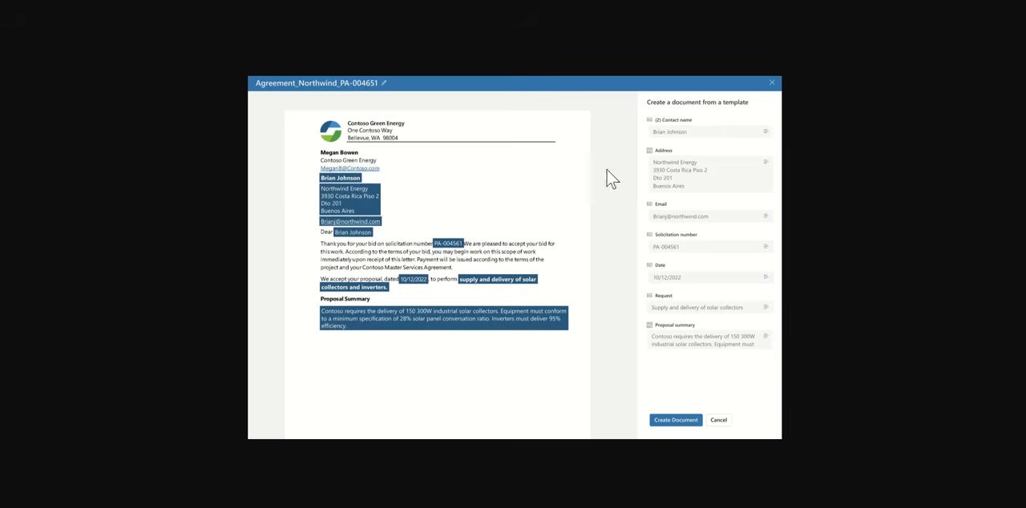
pyautogui.moveTo(371, 244)
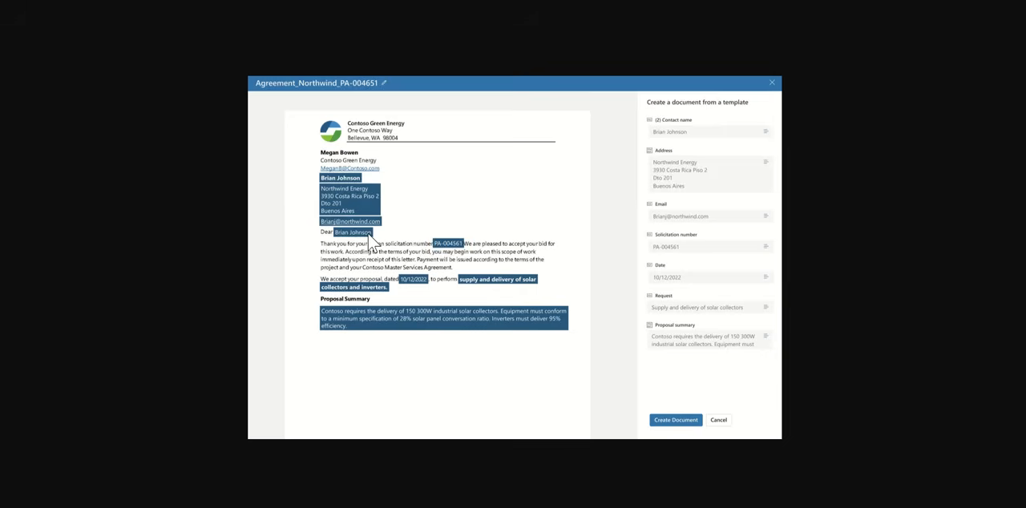
pyautogui.moveTo(276, 279)
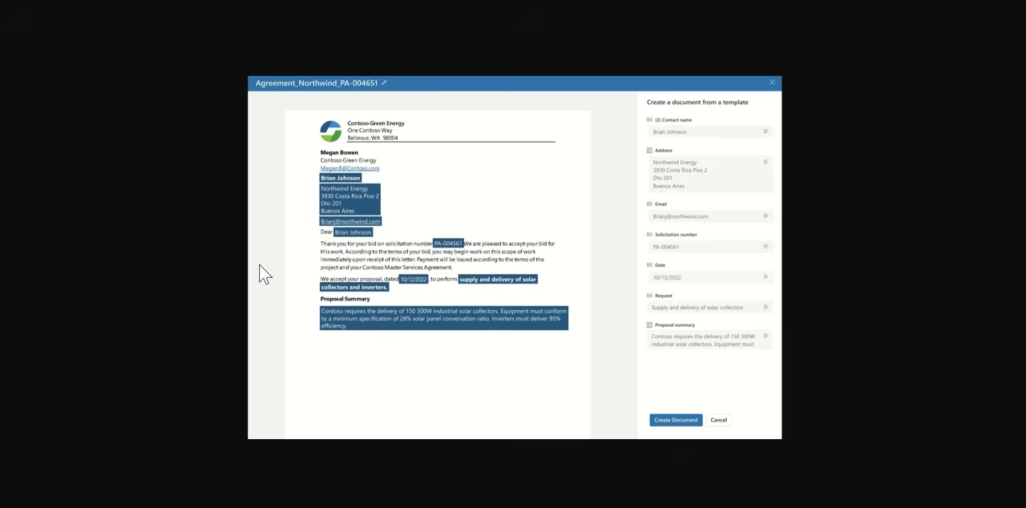
pyautogui.moveTo(254, 212)
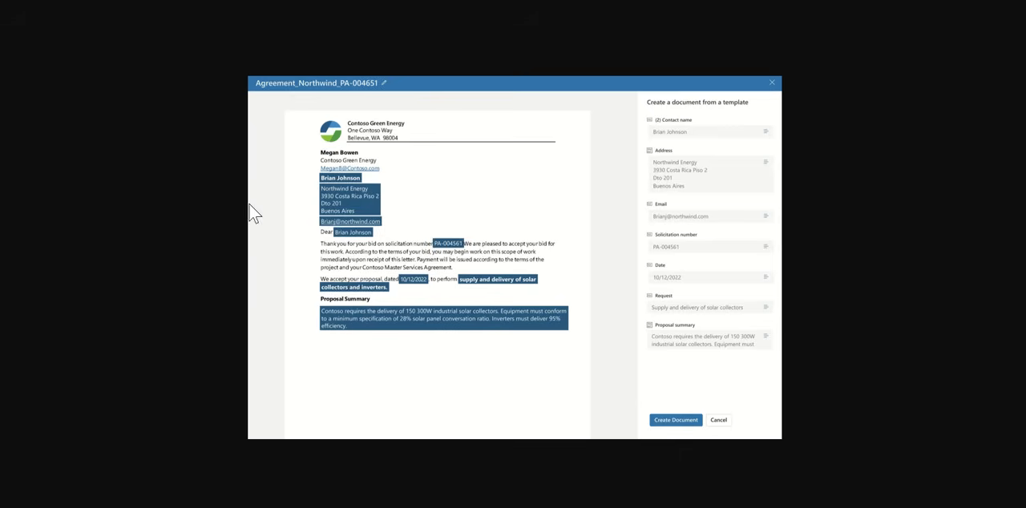
pyautogui.moveTo(379, 269)
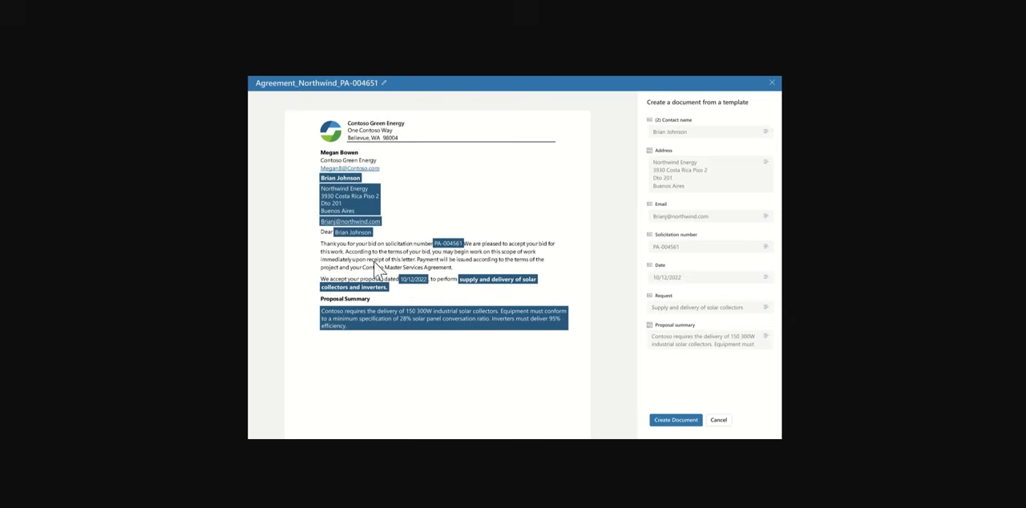
pyautogui.moveTo(362, 209)
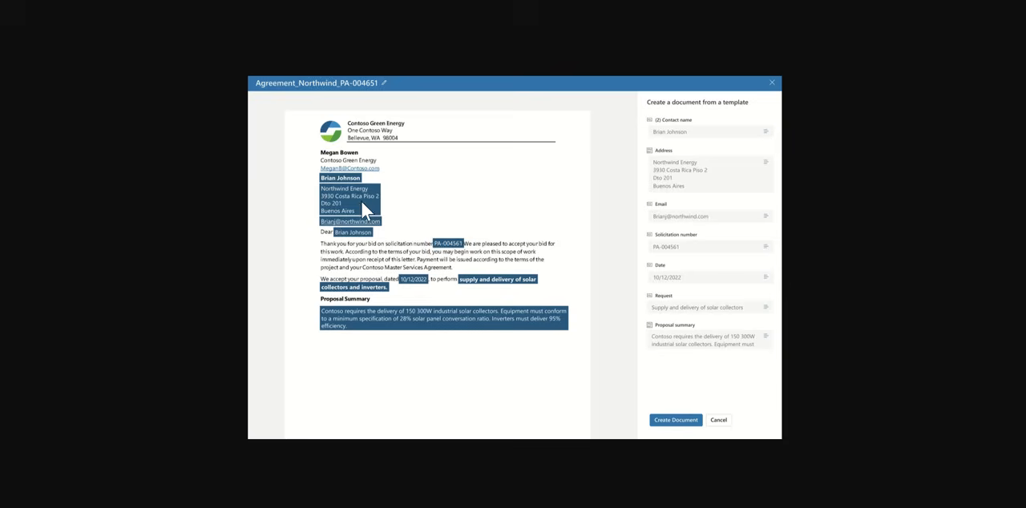
pyautogui.moveTo(269, 239)
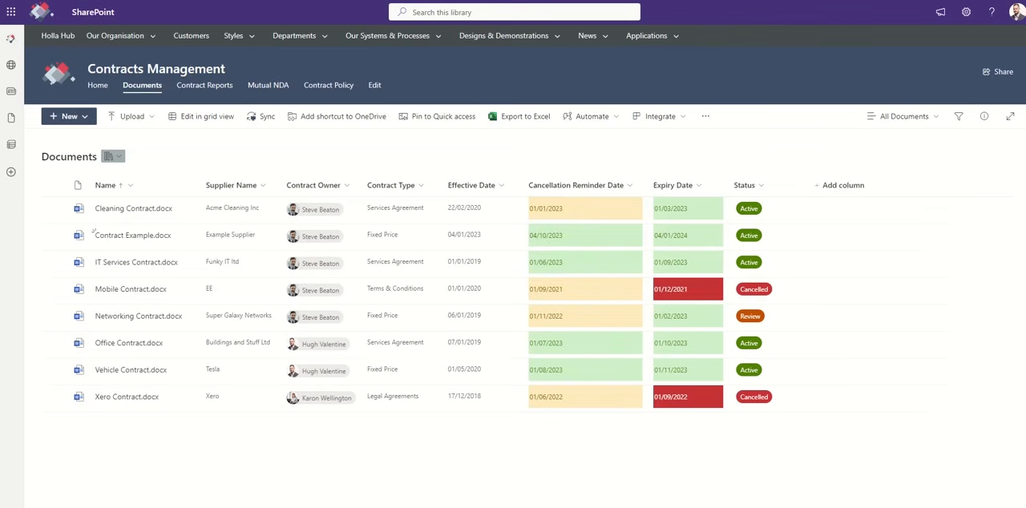
pyautogui.moveTo(933, 183)
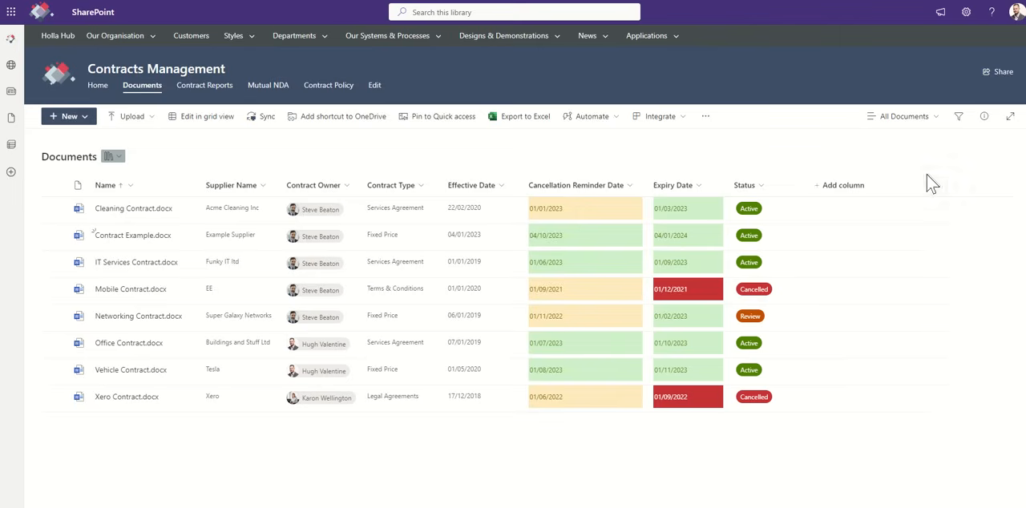
# Return from the Documents library to the Contracts Management home page.
pyautogui.click(98, 85)
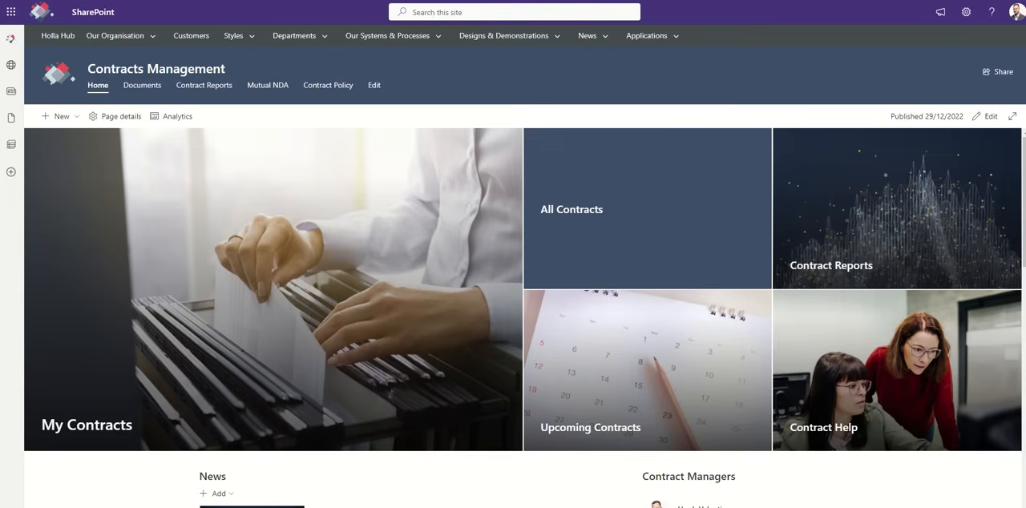